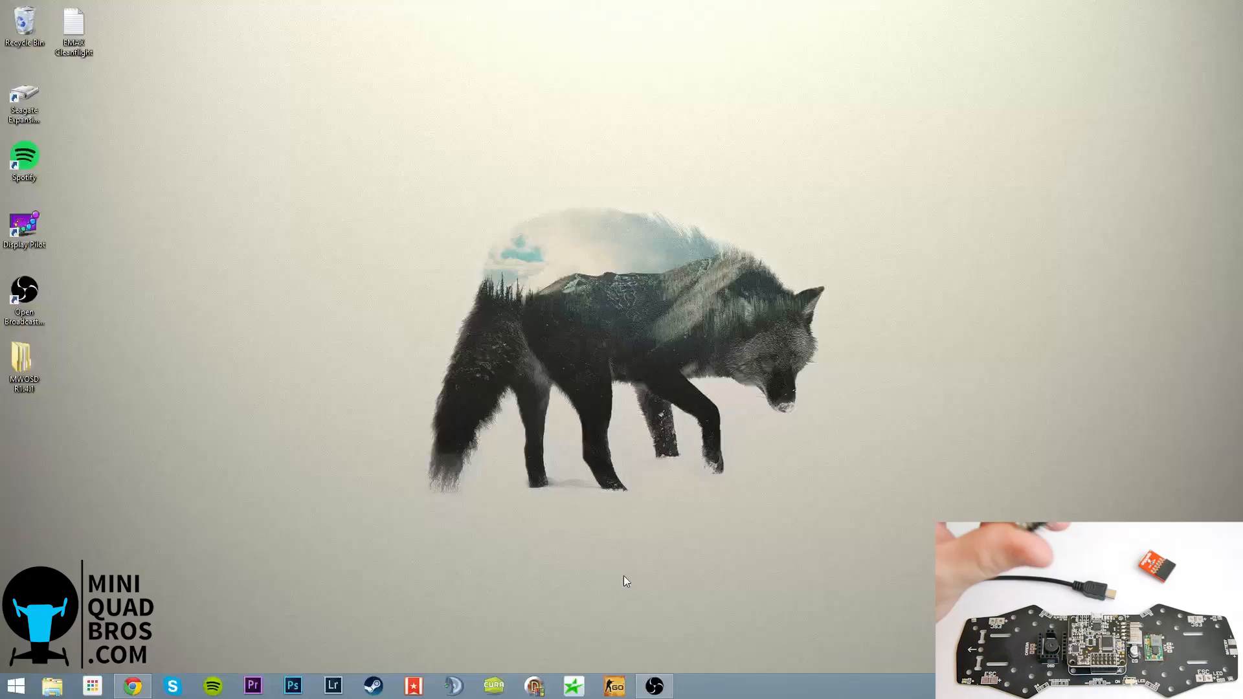
mouse_move(988, 111)
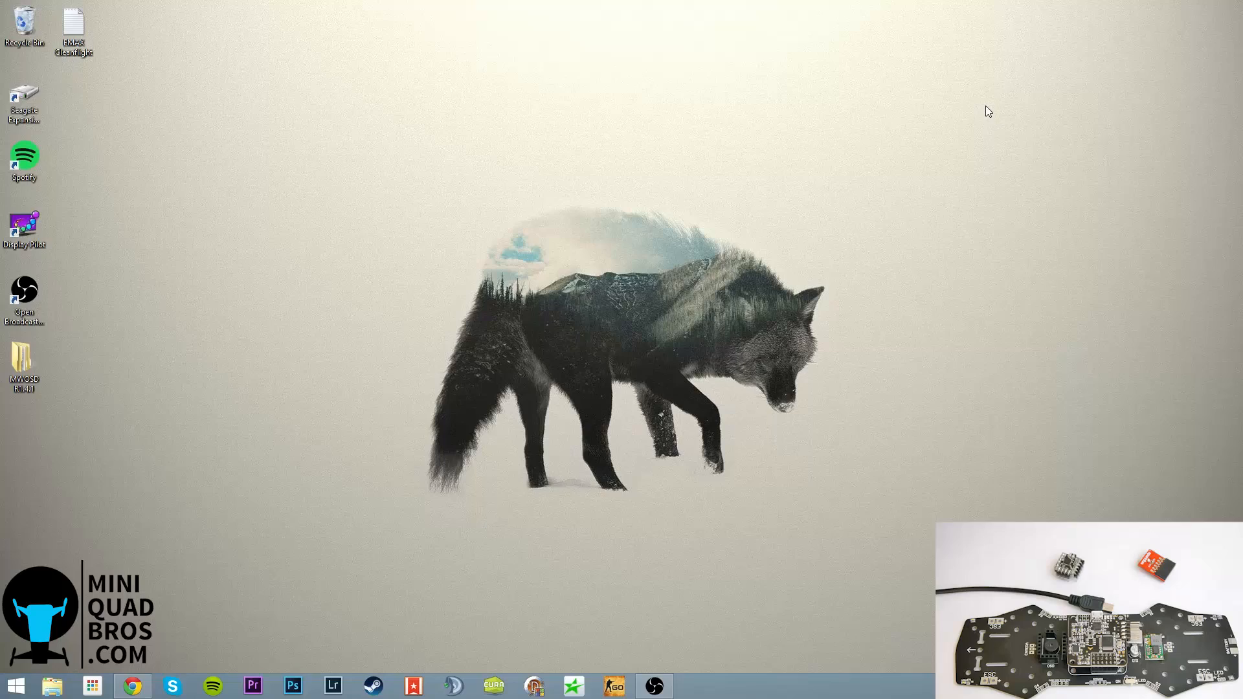
Bring up Chrome and close the ftdi breakout driver search, leaving the arduino 1.0.5 results
left_click(132, 686)
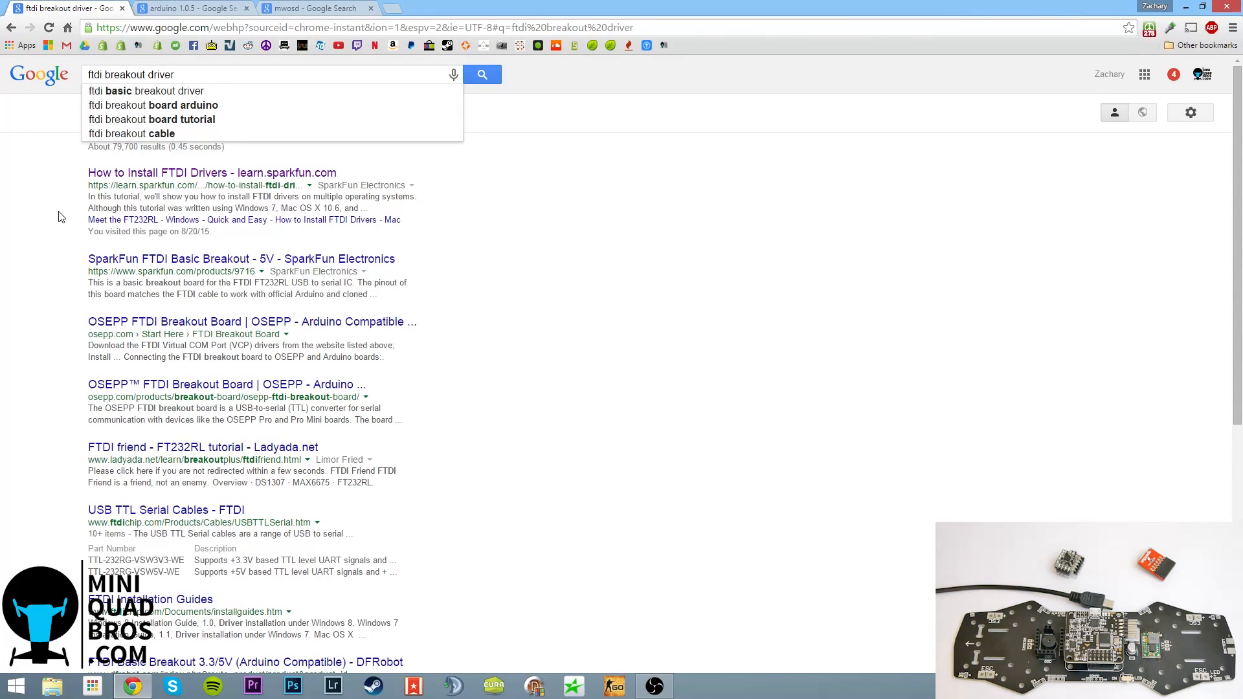
mouse_move(479, 195)
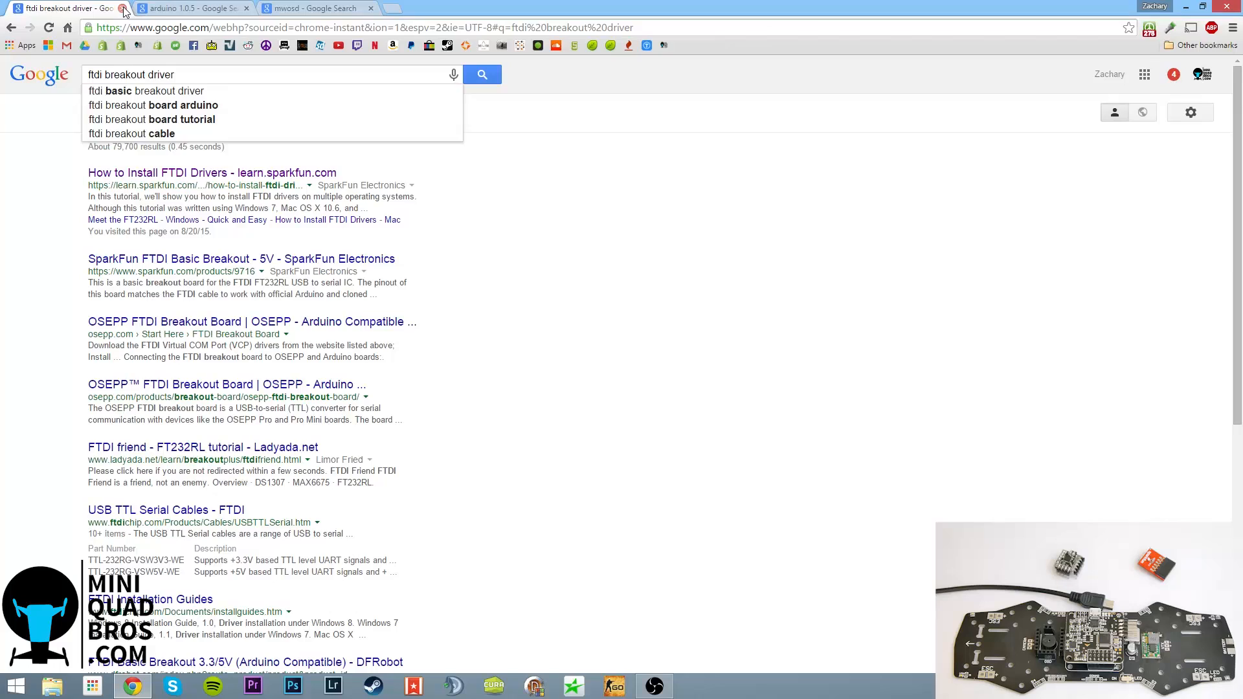
left_click(190, 7)
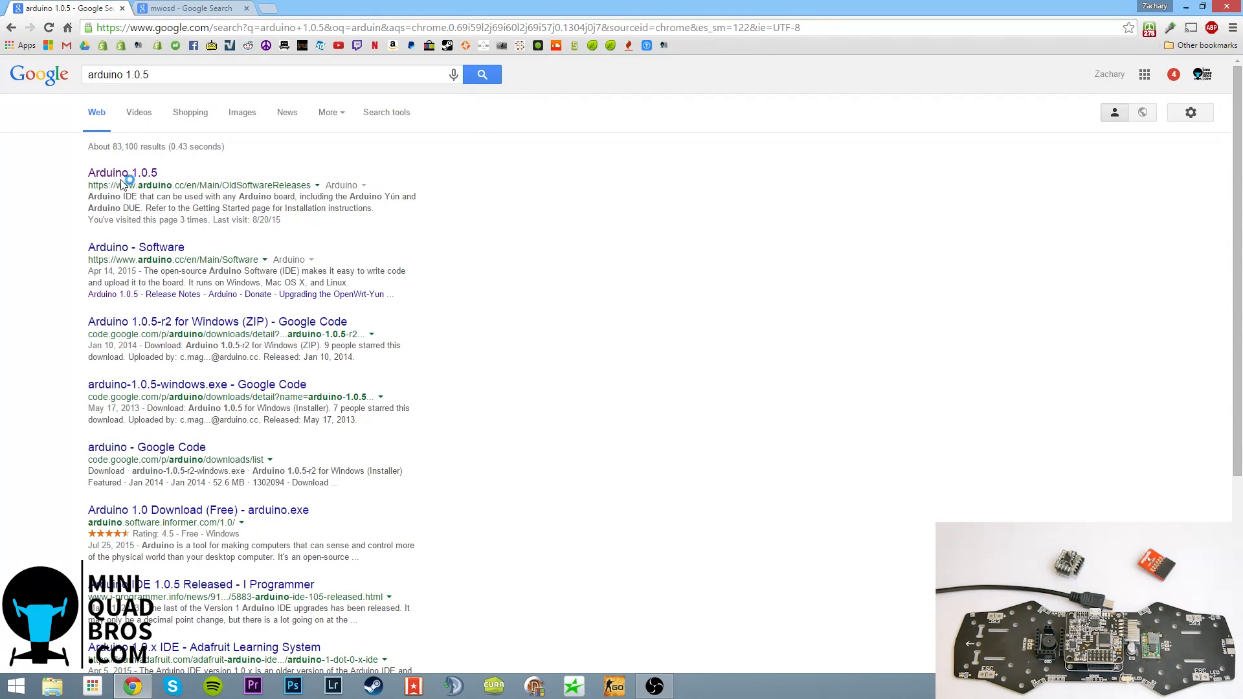
mouse_move(224, 211)
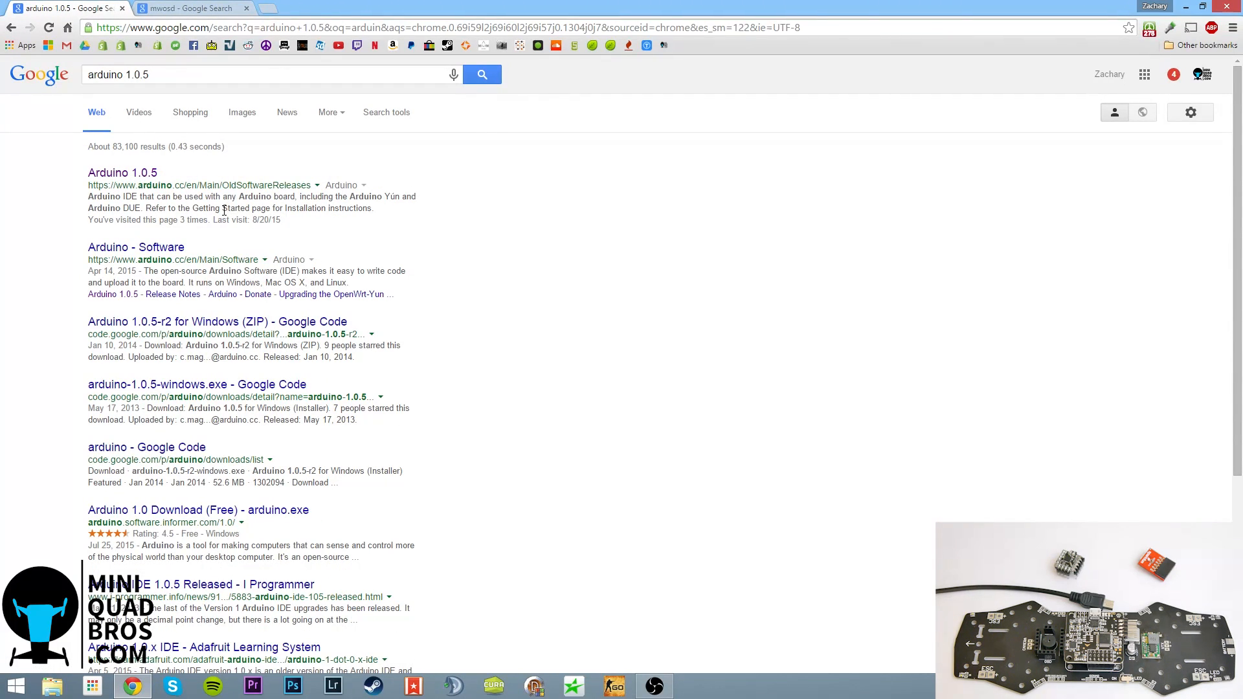
mouse_move(197, 162)
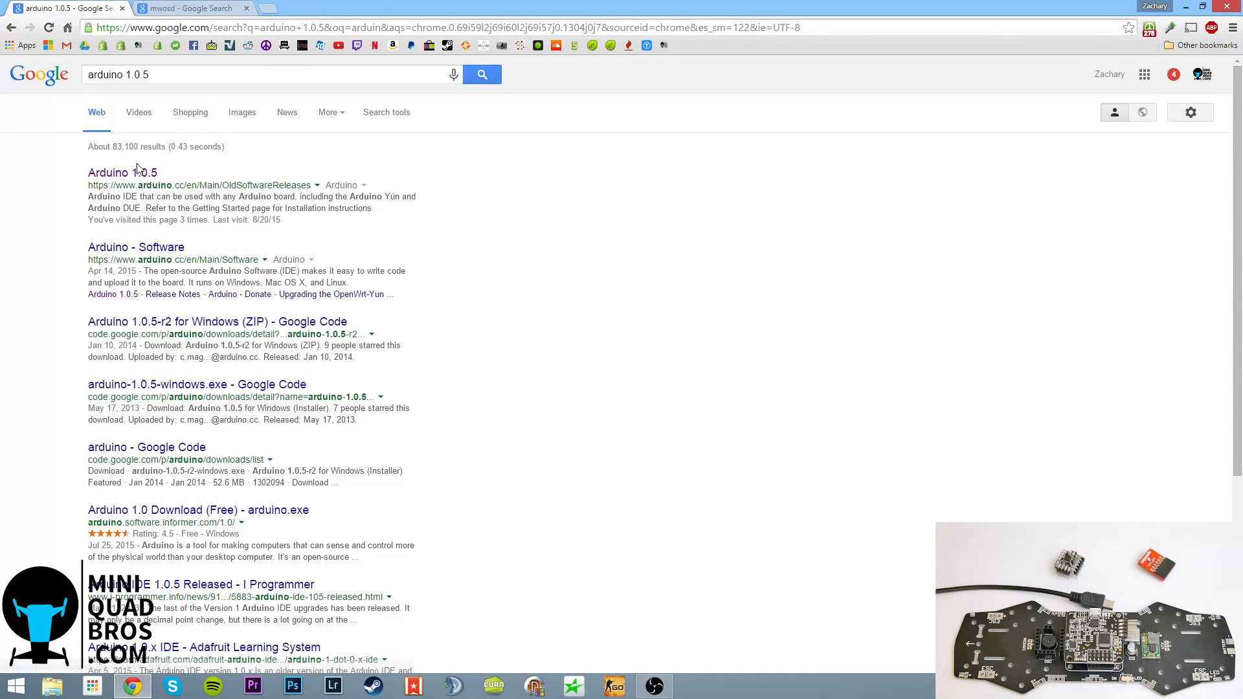
mouse_move(121, 173)
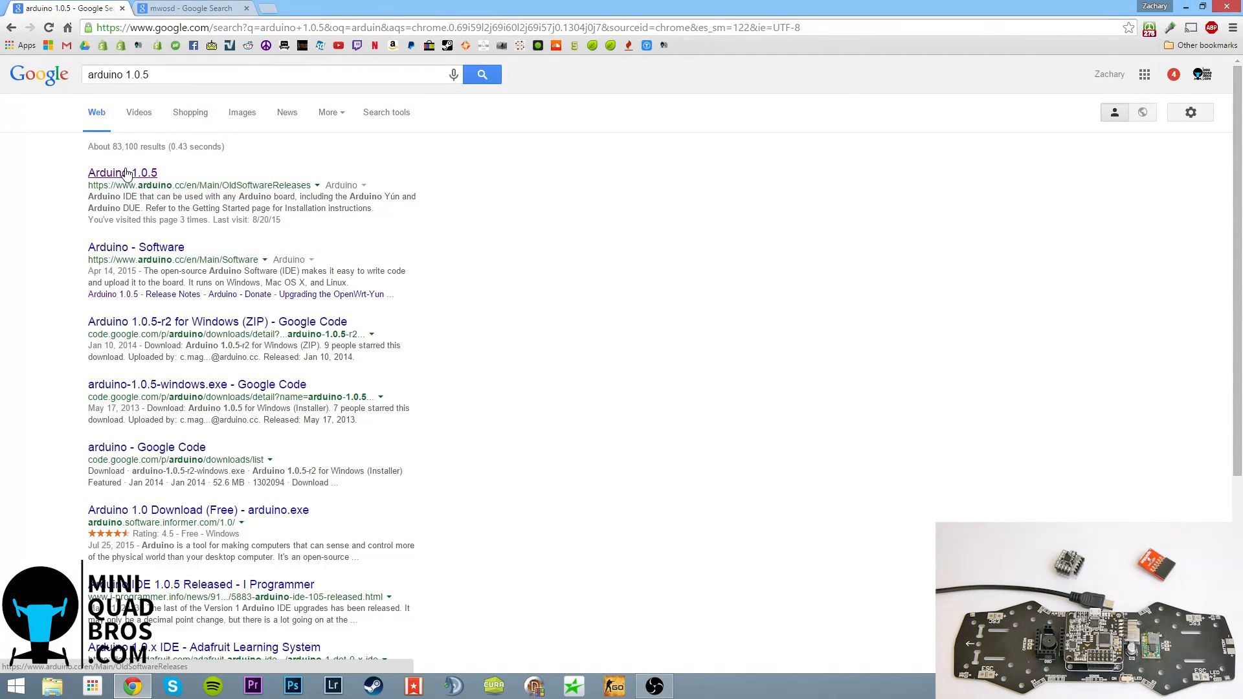
mouse_move(147, 176)
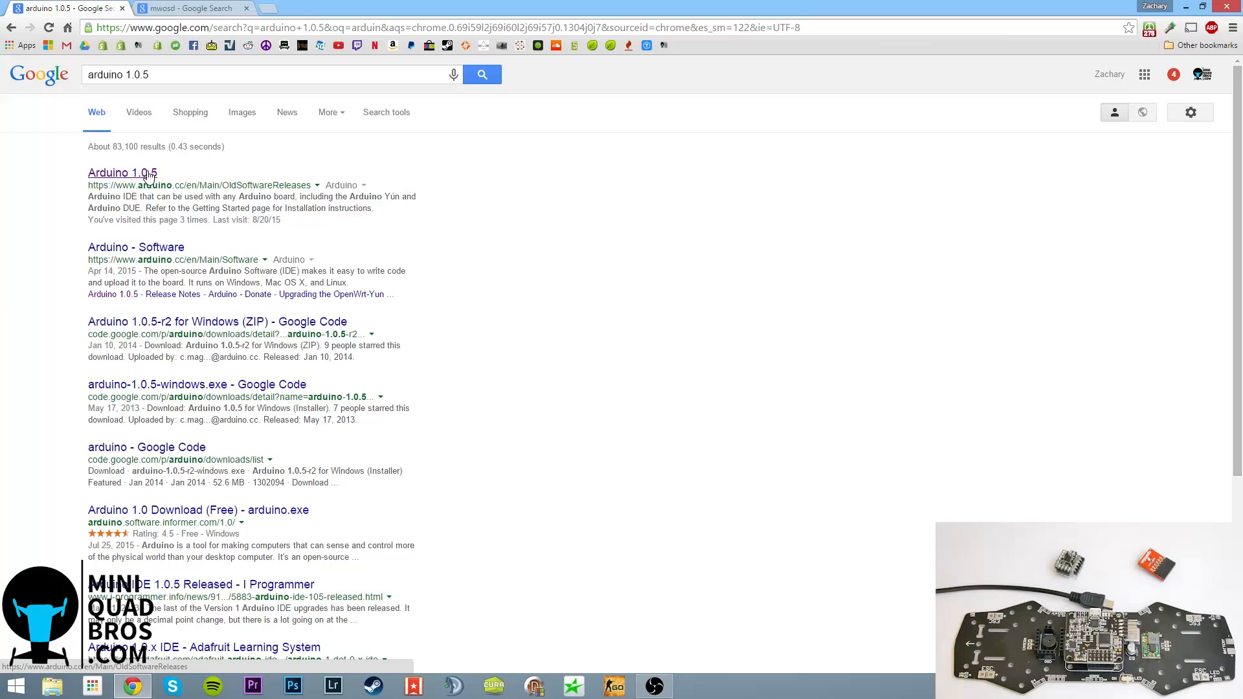
mouse_move(141, 179)
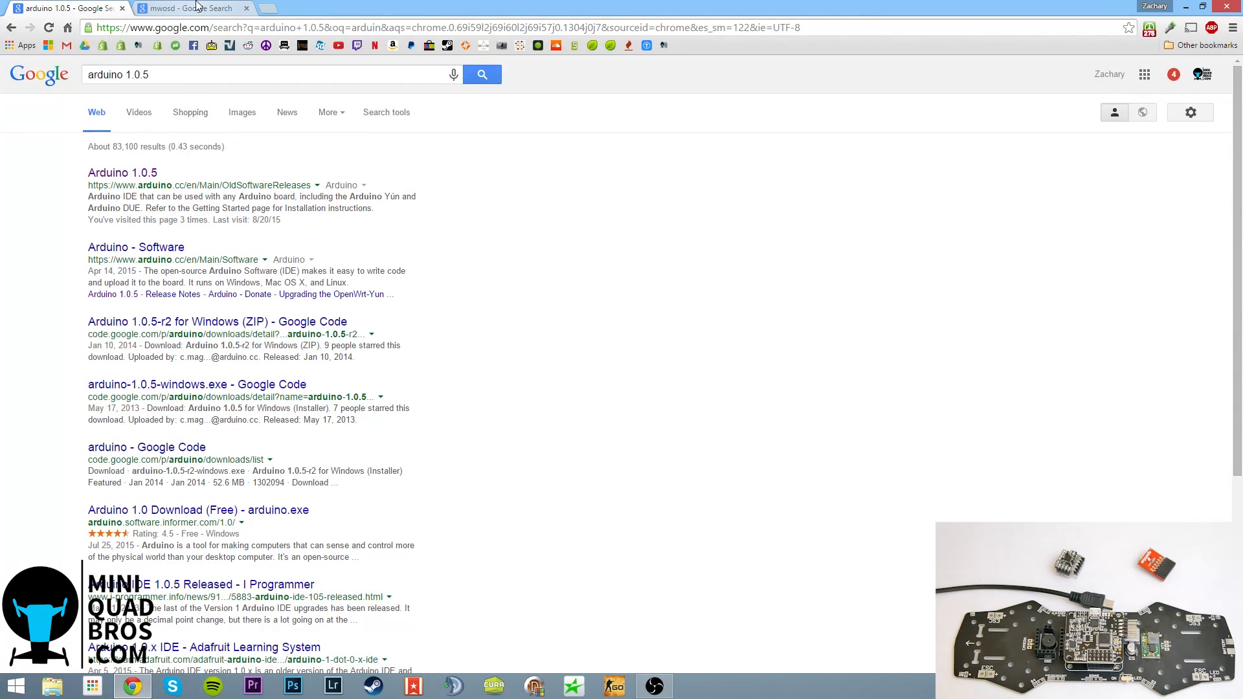
From the mwosd results, visit mwosd.com and its GitHub repo, then reach the MWOSD downloads page
left_click(190, 8)
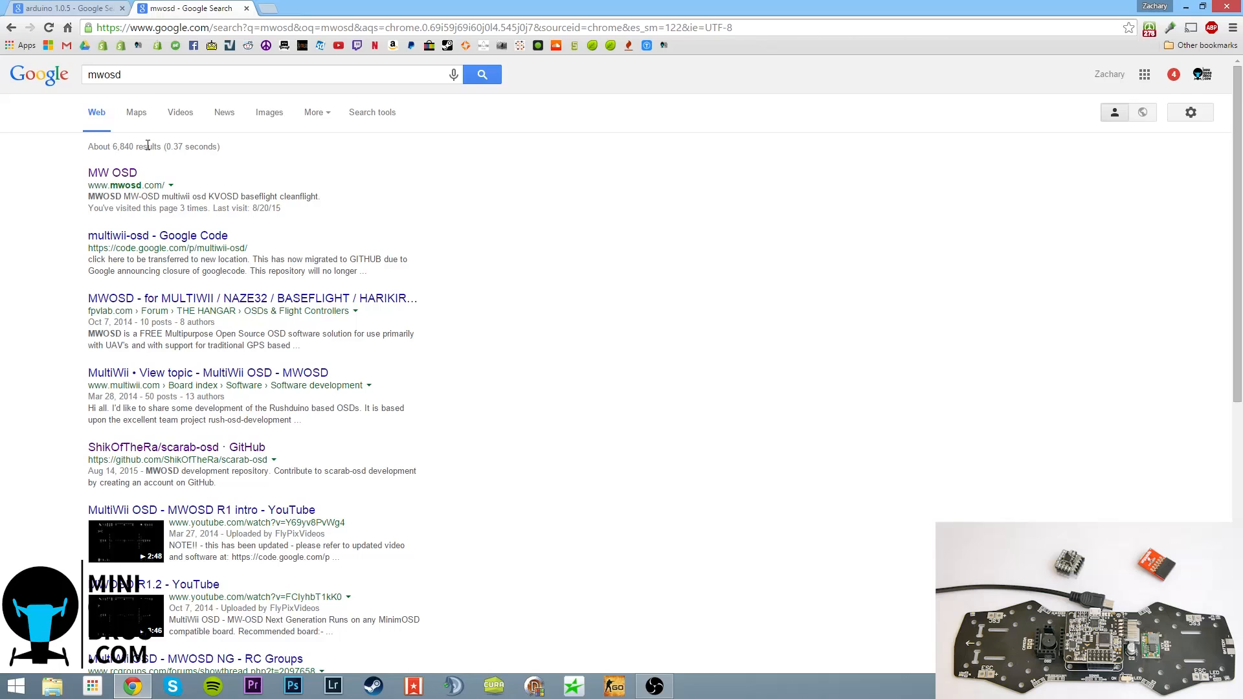
left_click(112, 173)
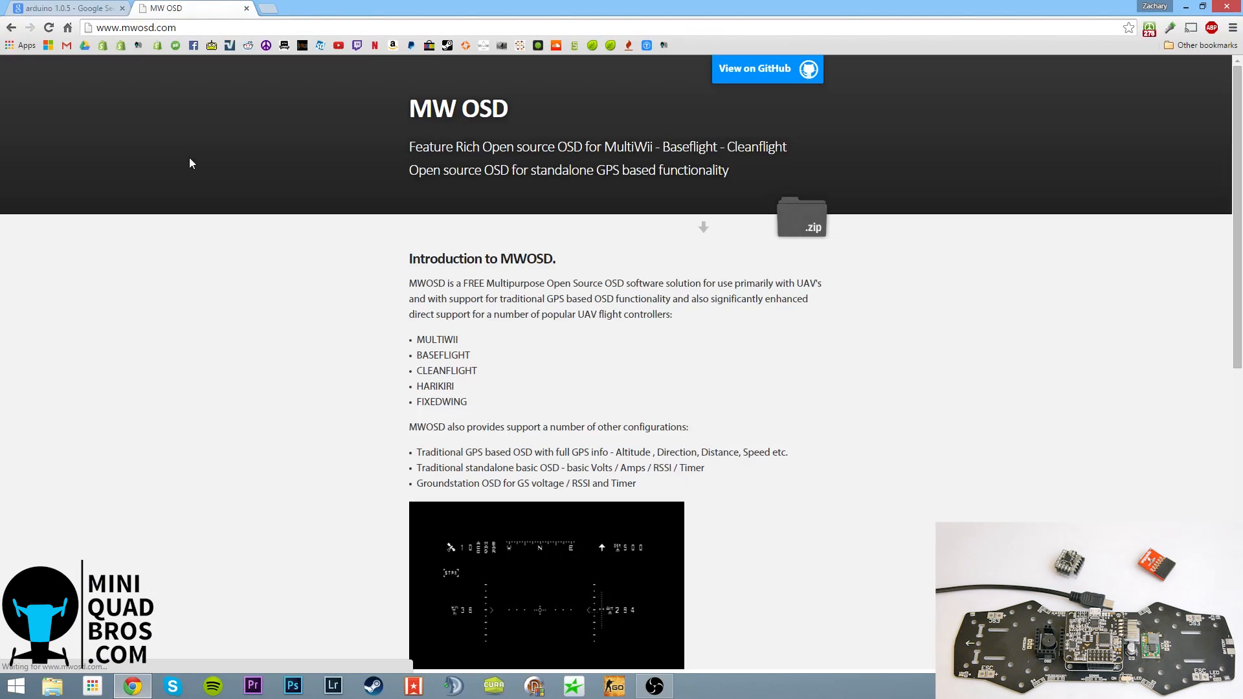
mouse_move(802, 218)
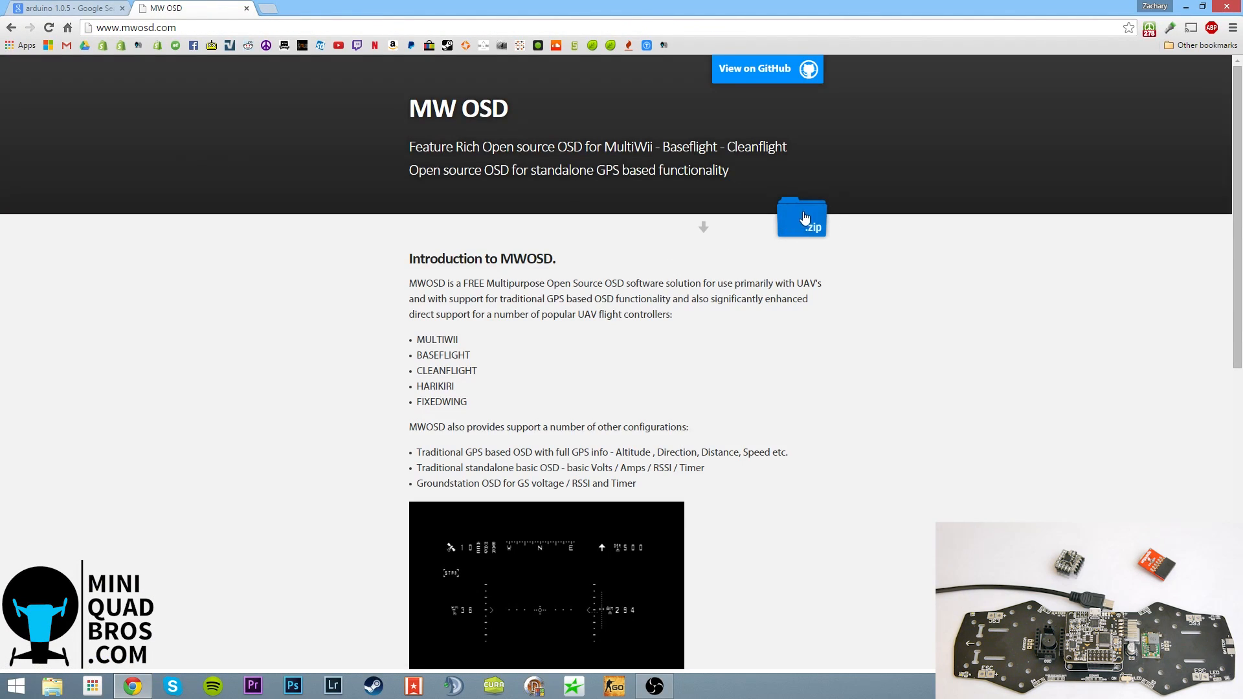
left_click(765, 69)
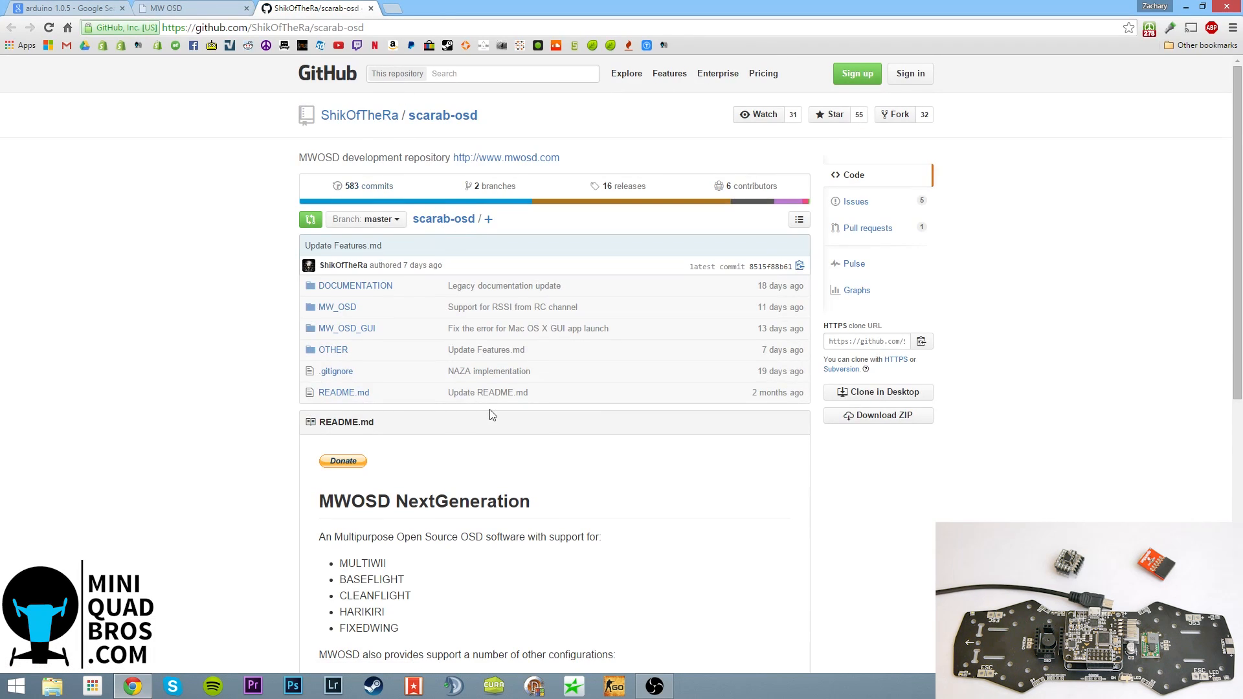
mouse_move(330, 264)
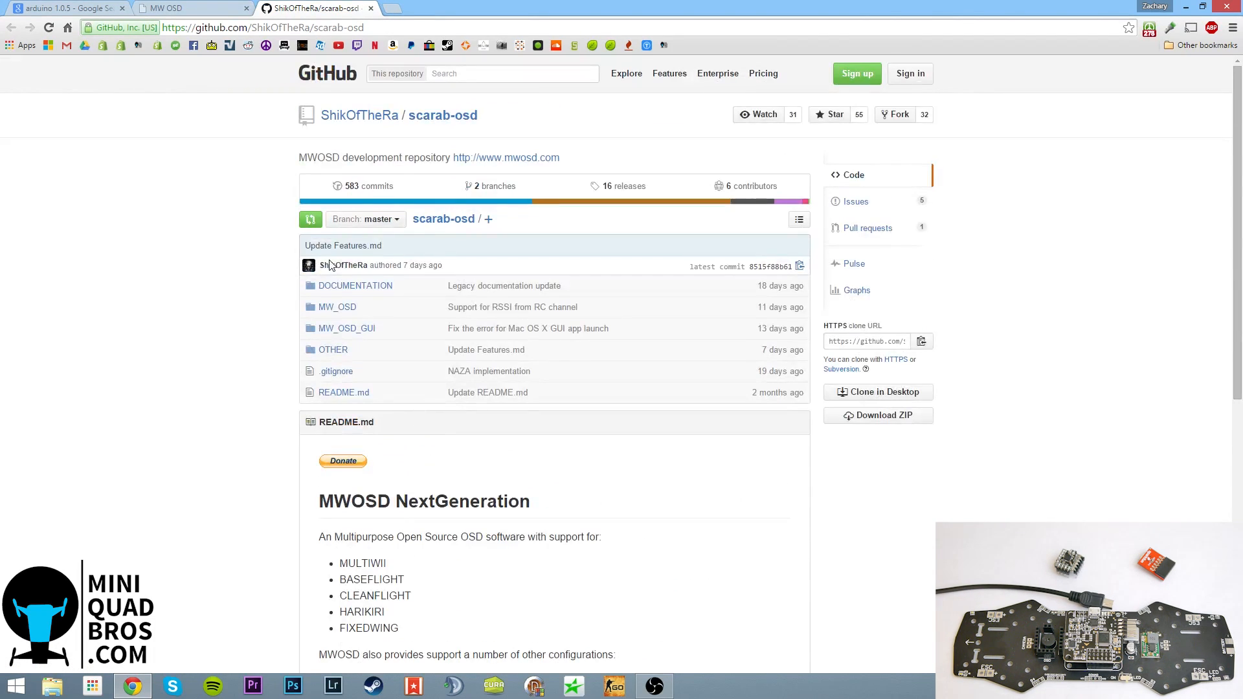
mouse_move(384, 6)
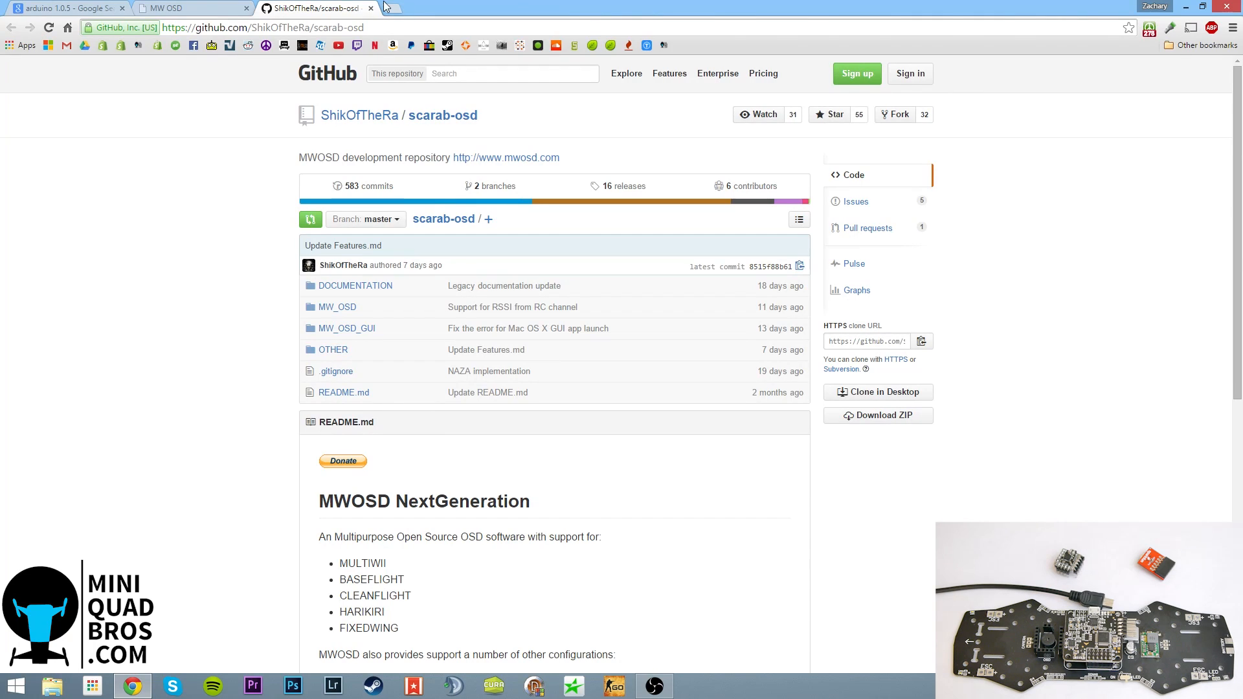
left_click(370, 8)
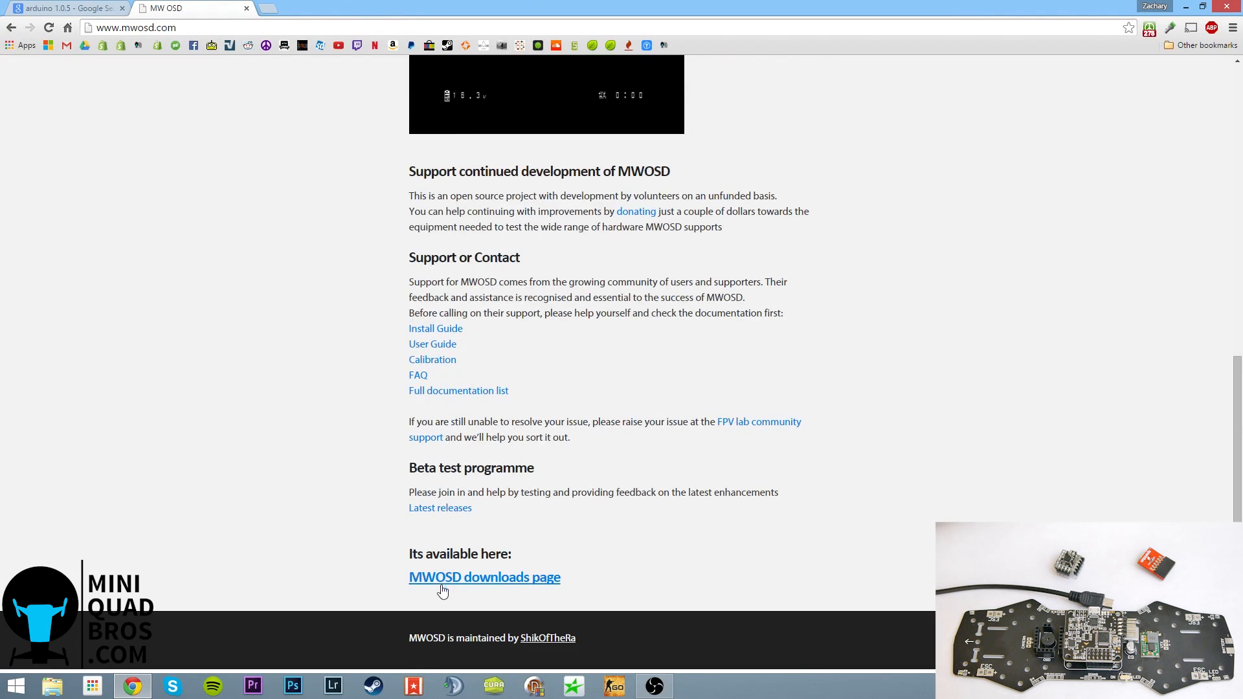
left_click(482, 576)
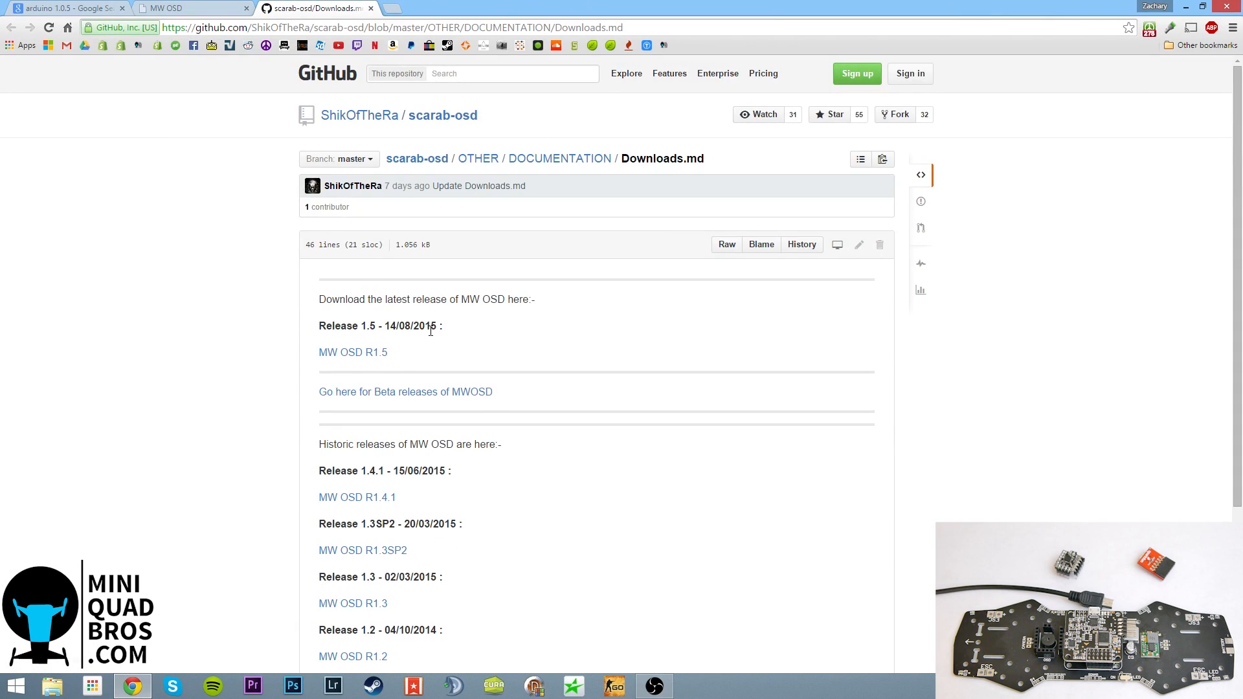
mouse_move(377, 448)
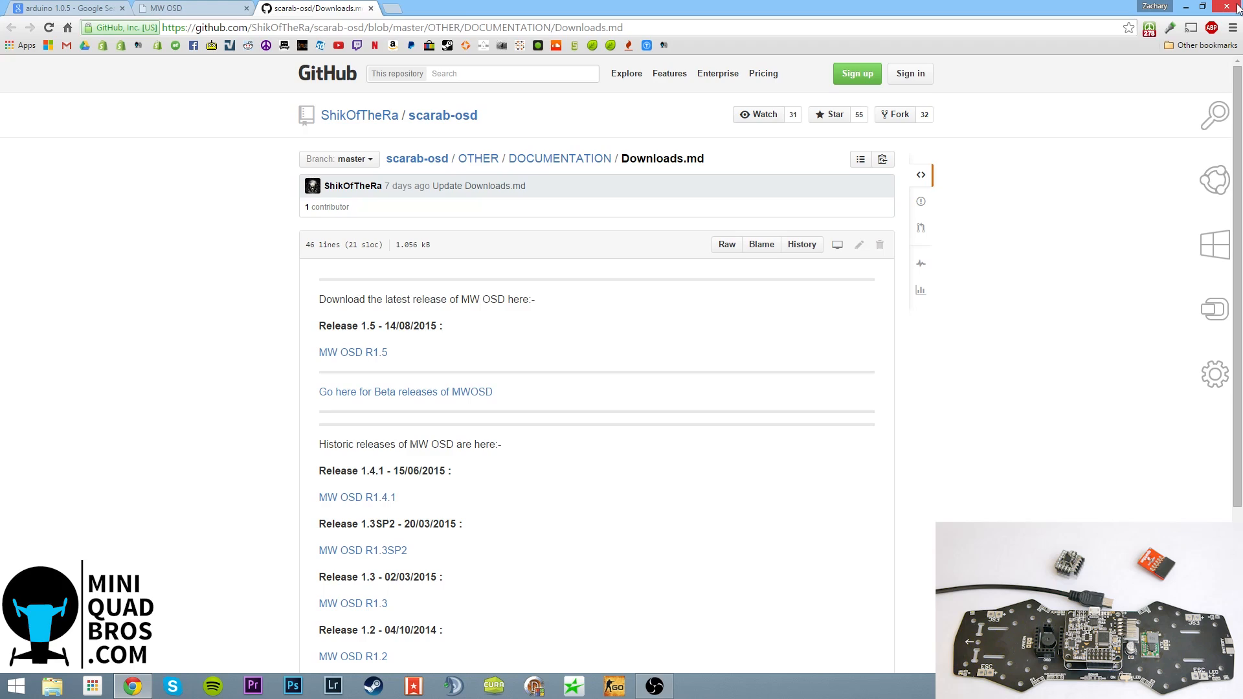
Minimize Chrome and launch arduino.exe from C:\Program Files (x86)\Arduino in File Explorer
left_click(1196, 8)
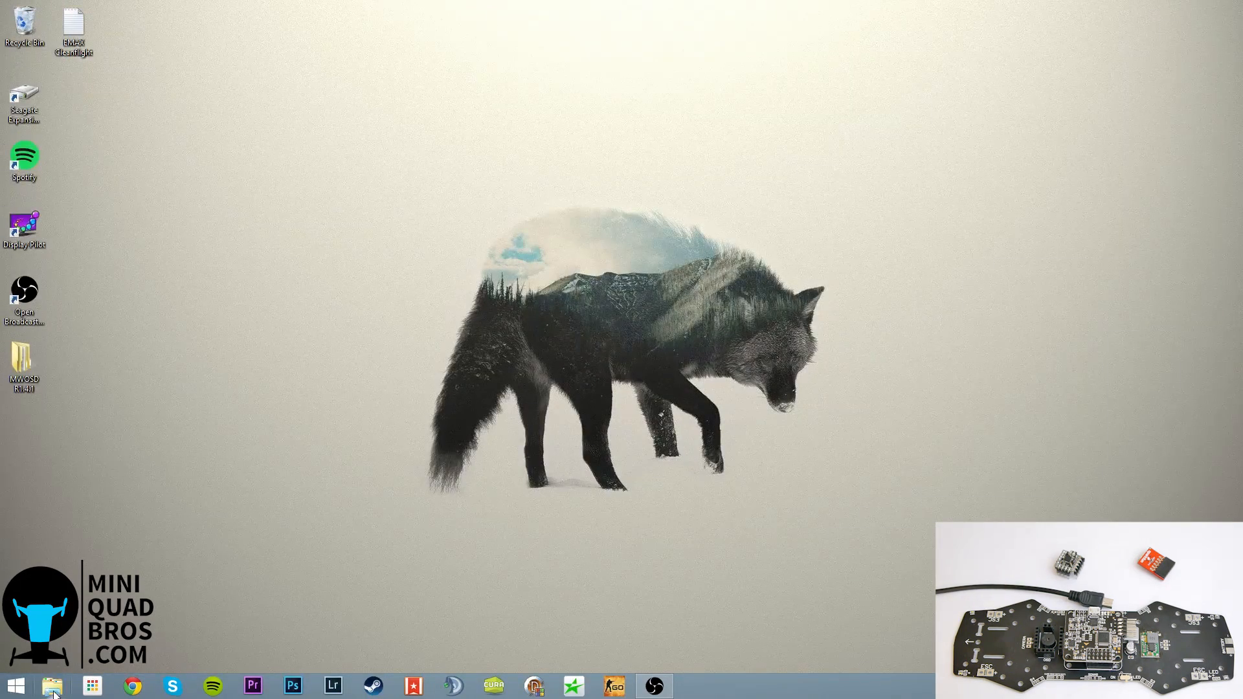
left_click(52, 687)
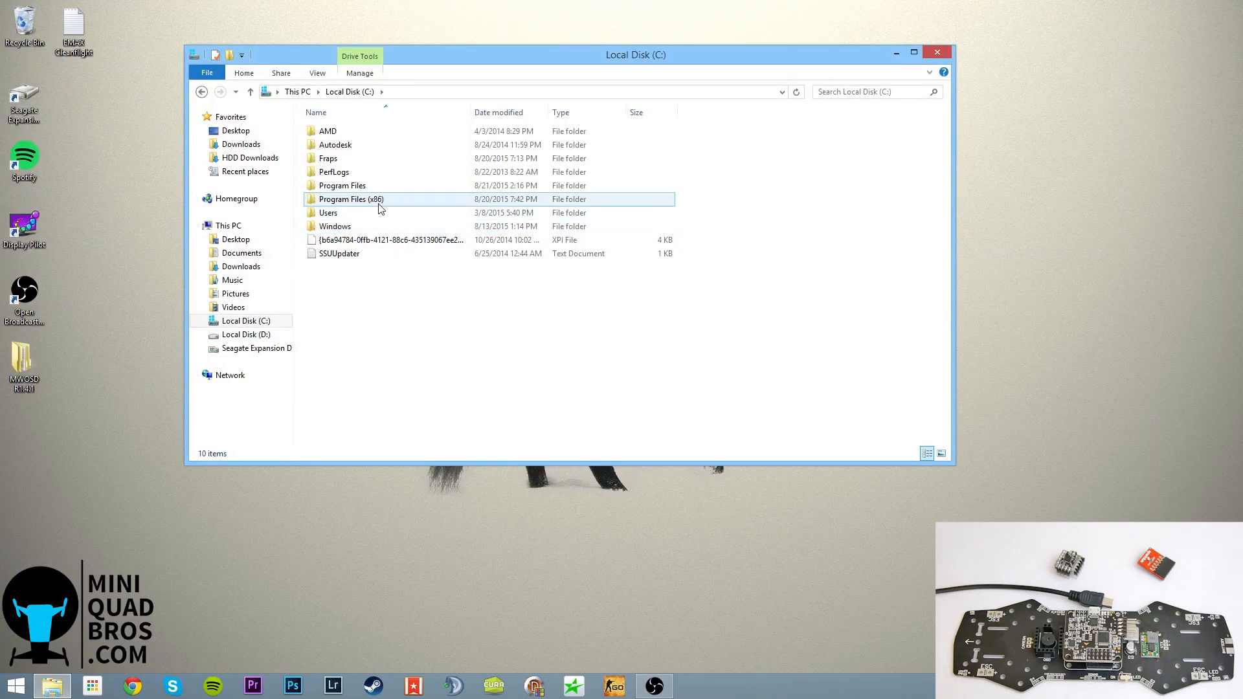
double_click(350, 199)
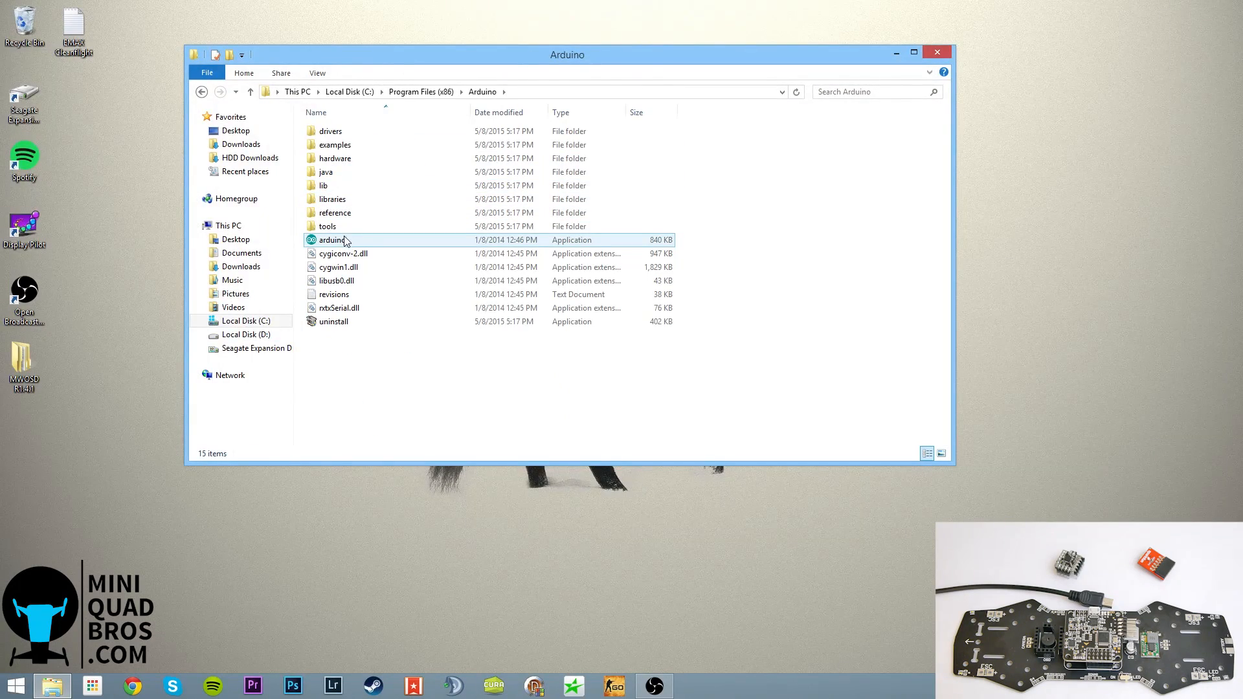
double_click(333, 240)
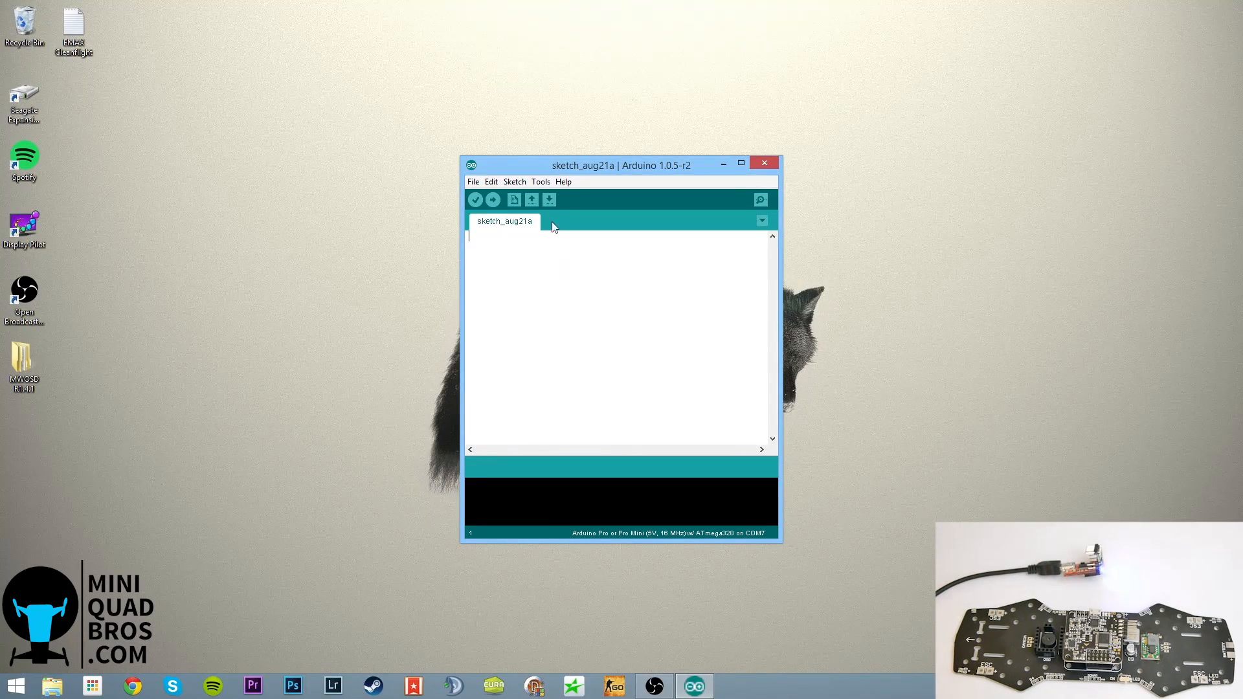
Select the Arduino Pro or Pro Mini (5V, 16 MHz) ATmega328 board with serial port COM7
left_click(474, 181)
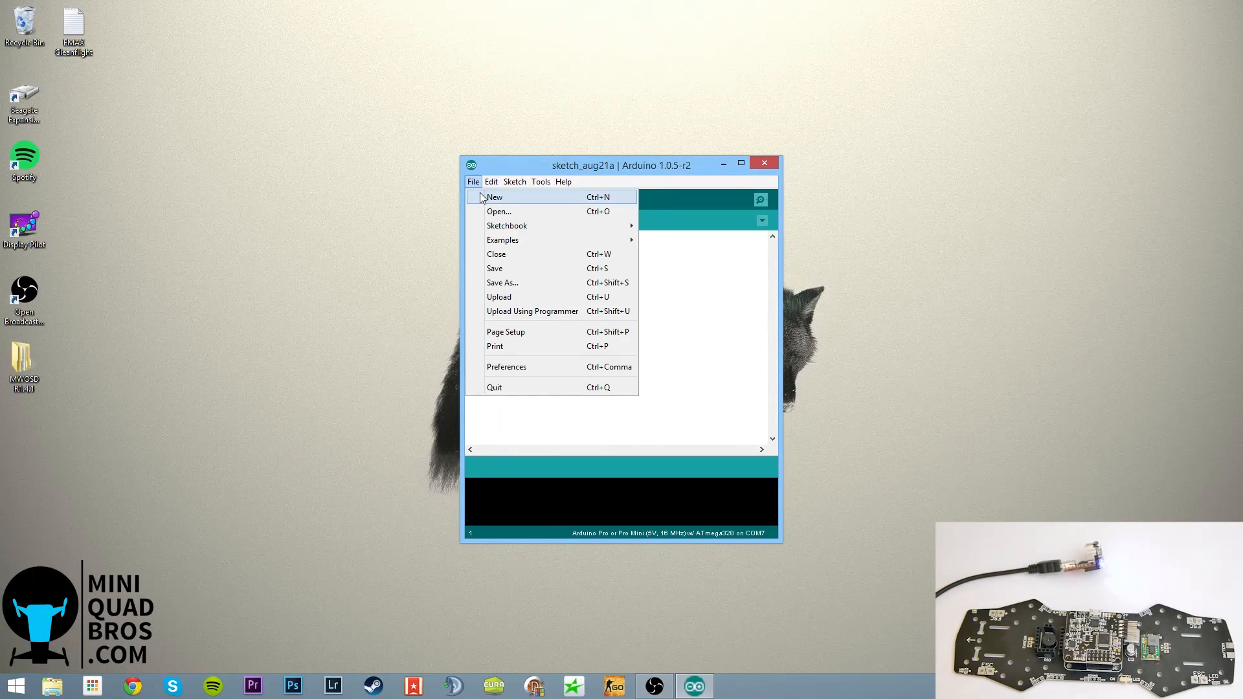
left_click(513, 181)
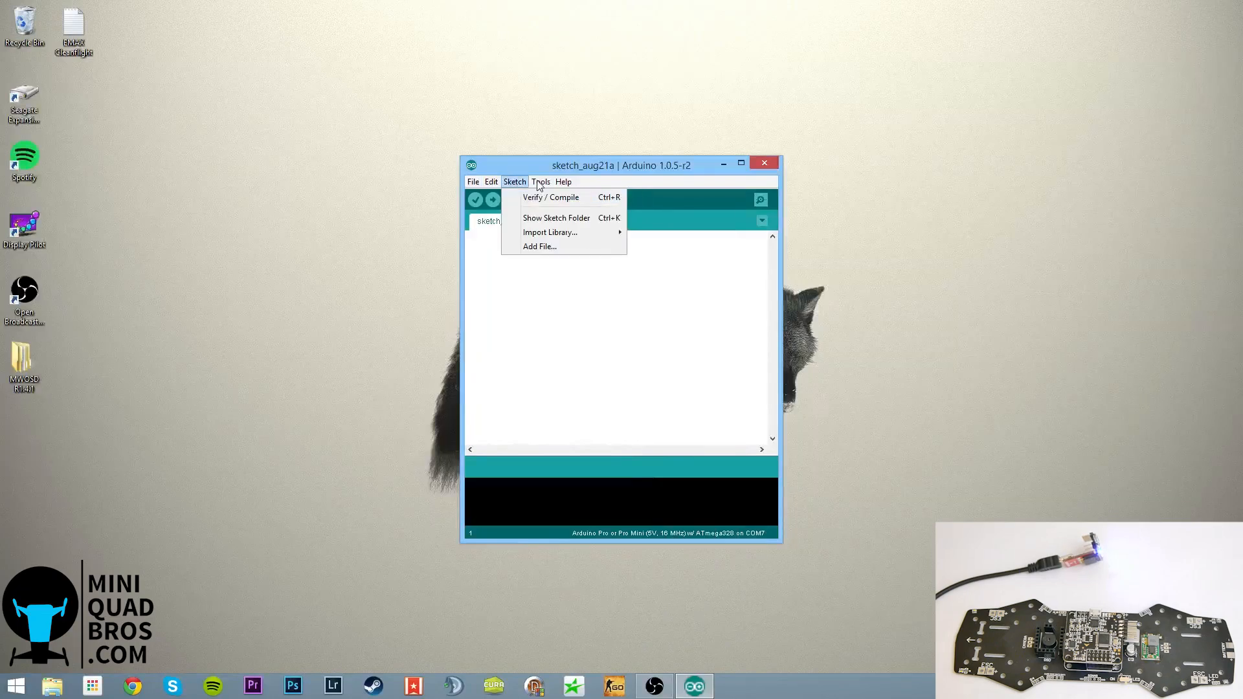
left_click(541, 181)
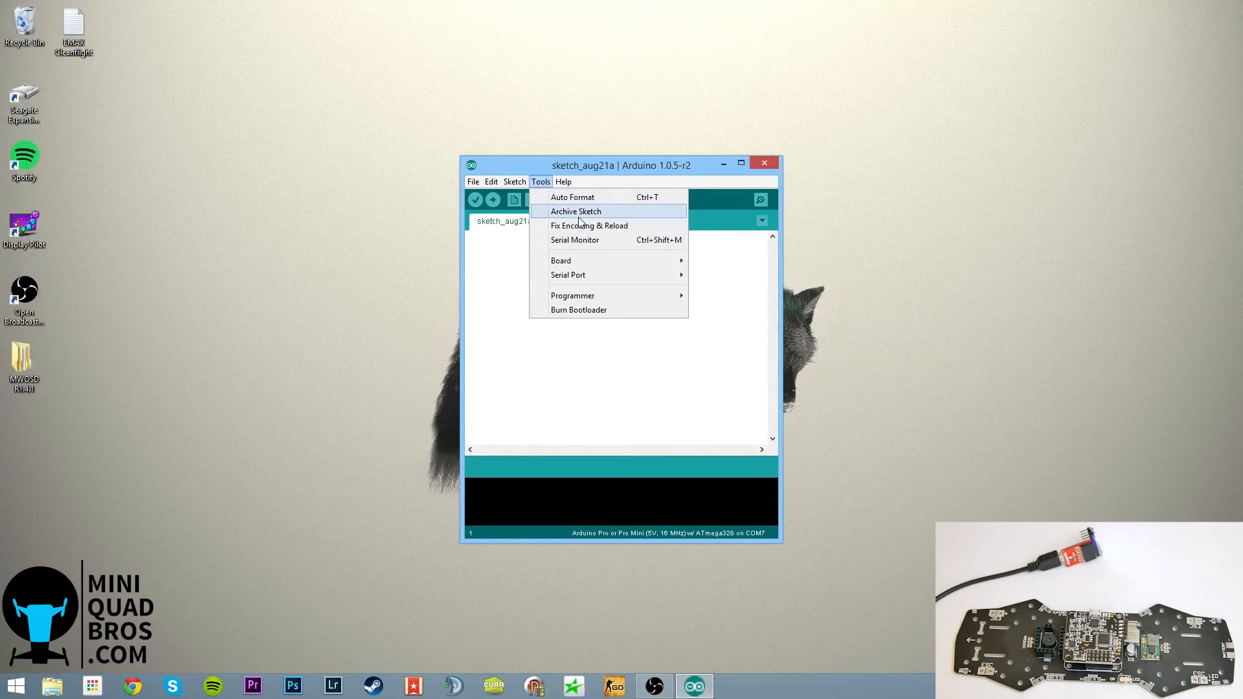
left_click(567, 274)
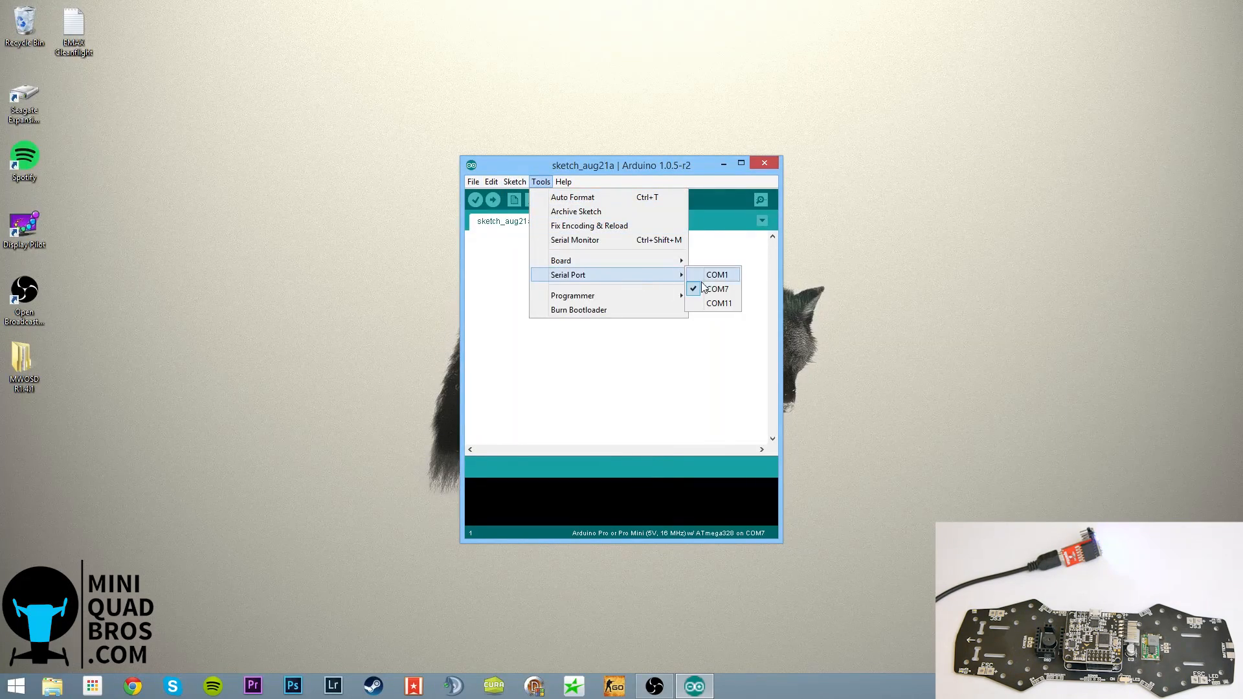
mouse_move(716, 289)
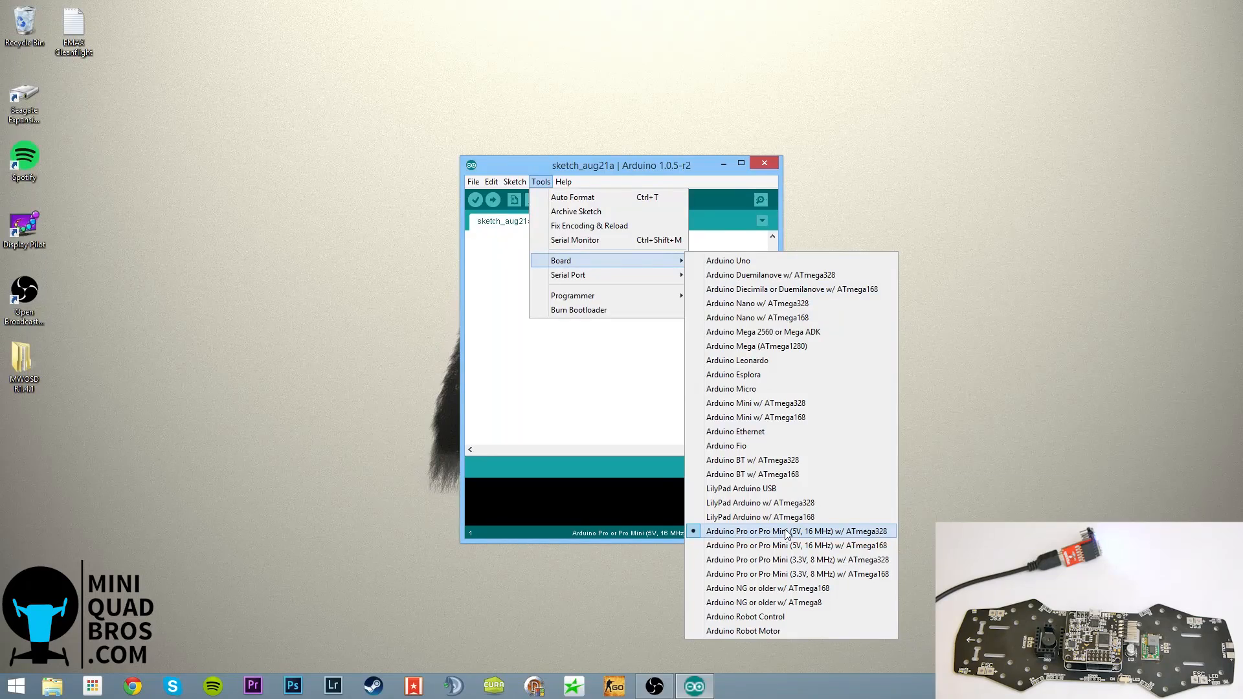
left_click(796, 531)
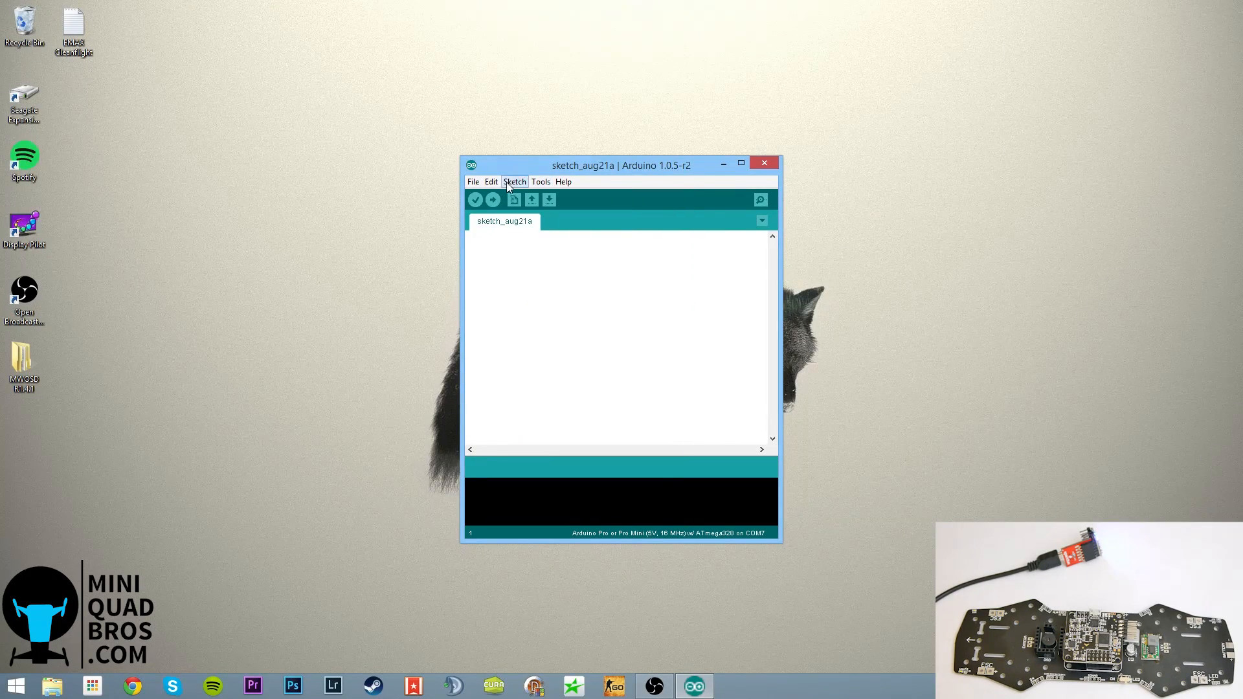
Upload the EEPROM eeprom_clear example to the board and close the empty sketch_aug21a window
left_click(474, 182)
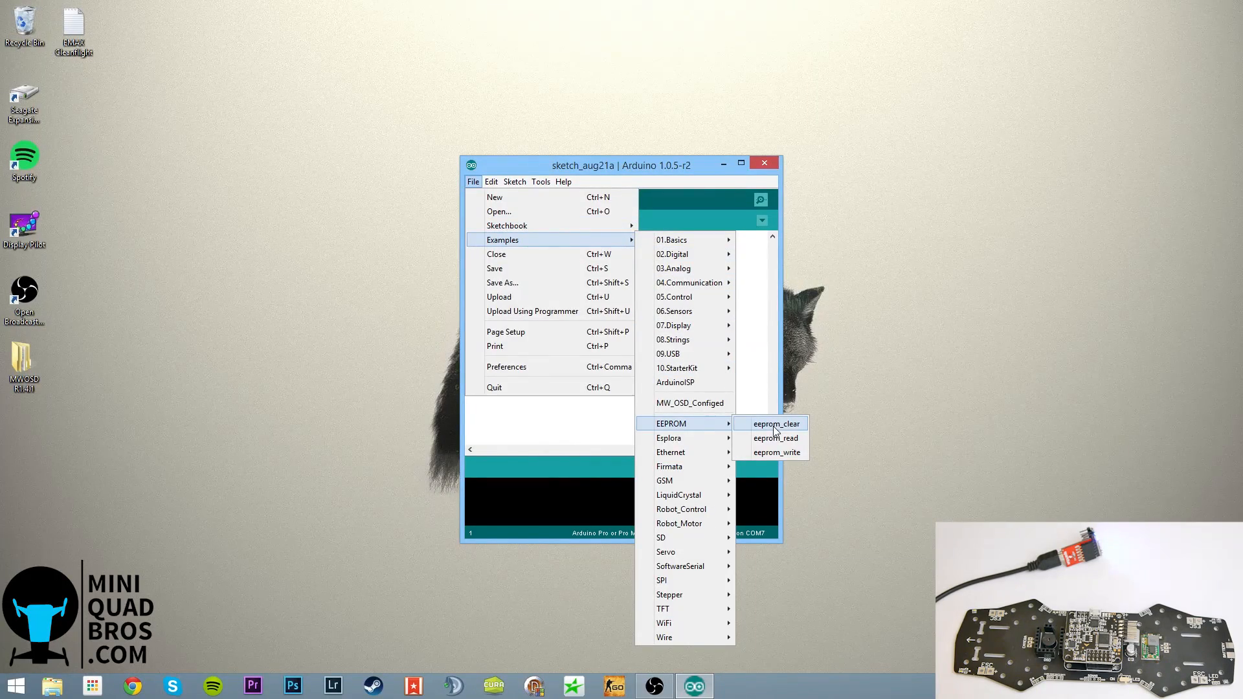
left_click(772, 422)
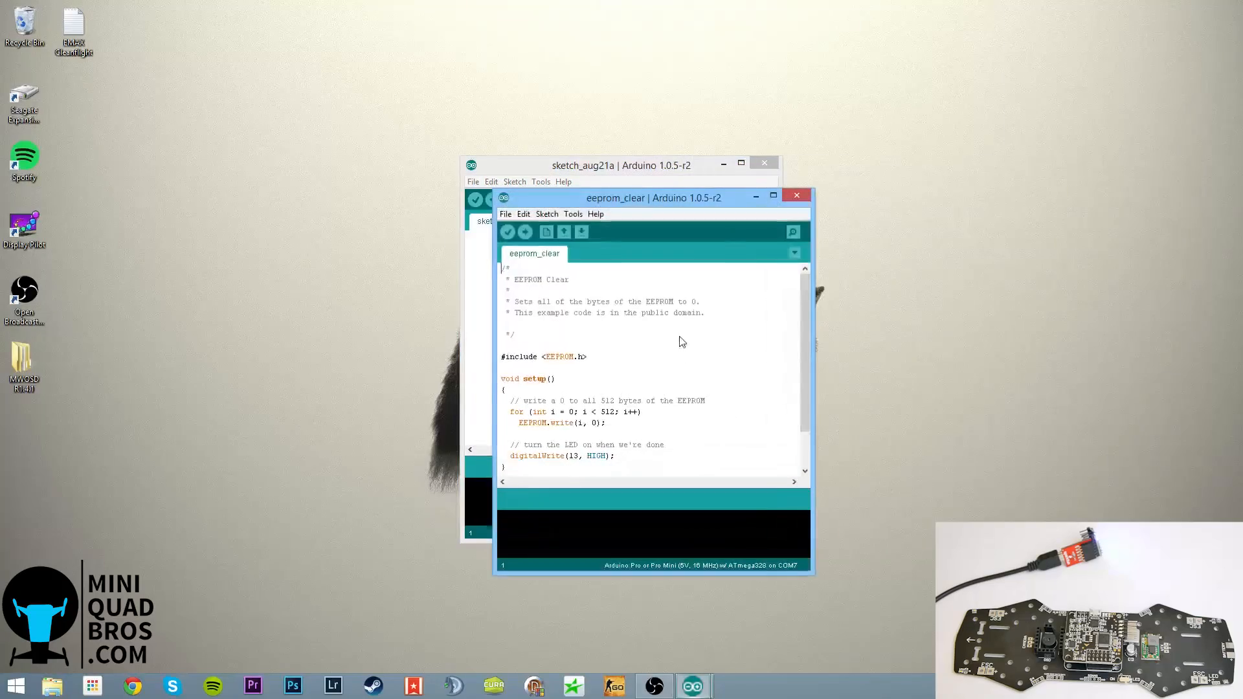
mouse_move(524, 232)
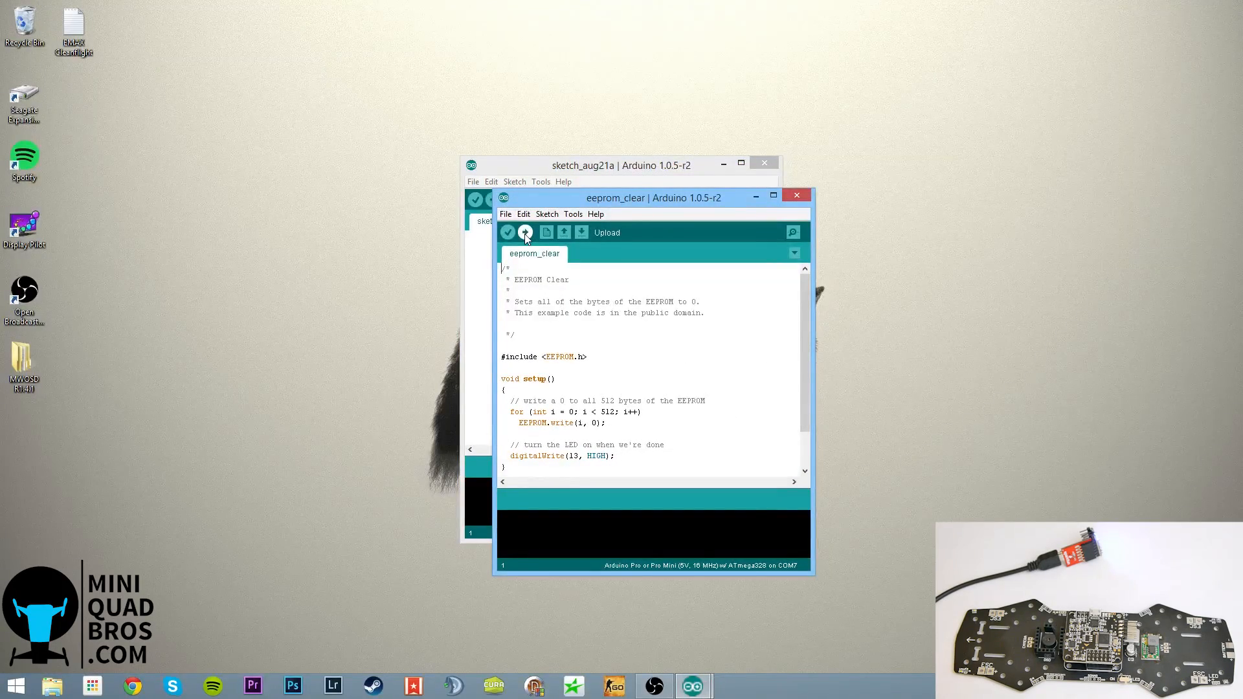
left_click(525, 231)
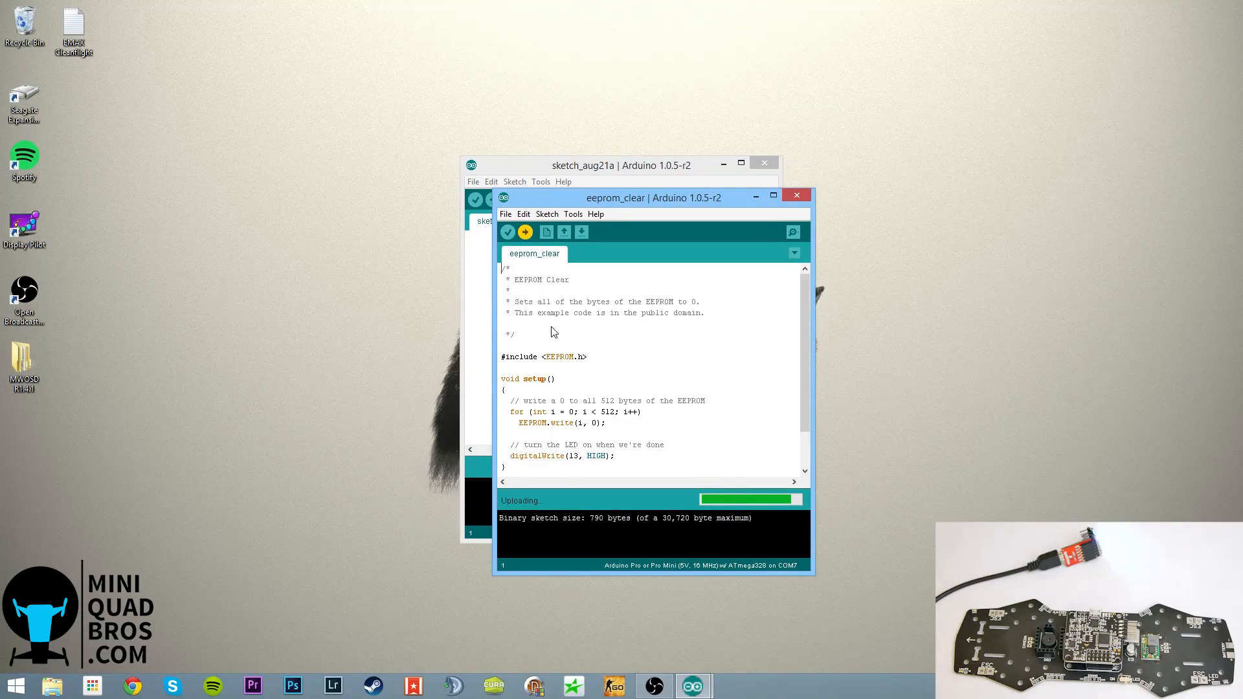
mouse_move(575, 327)
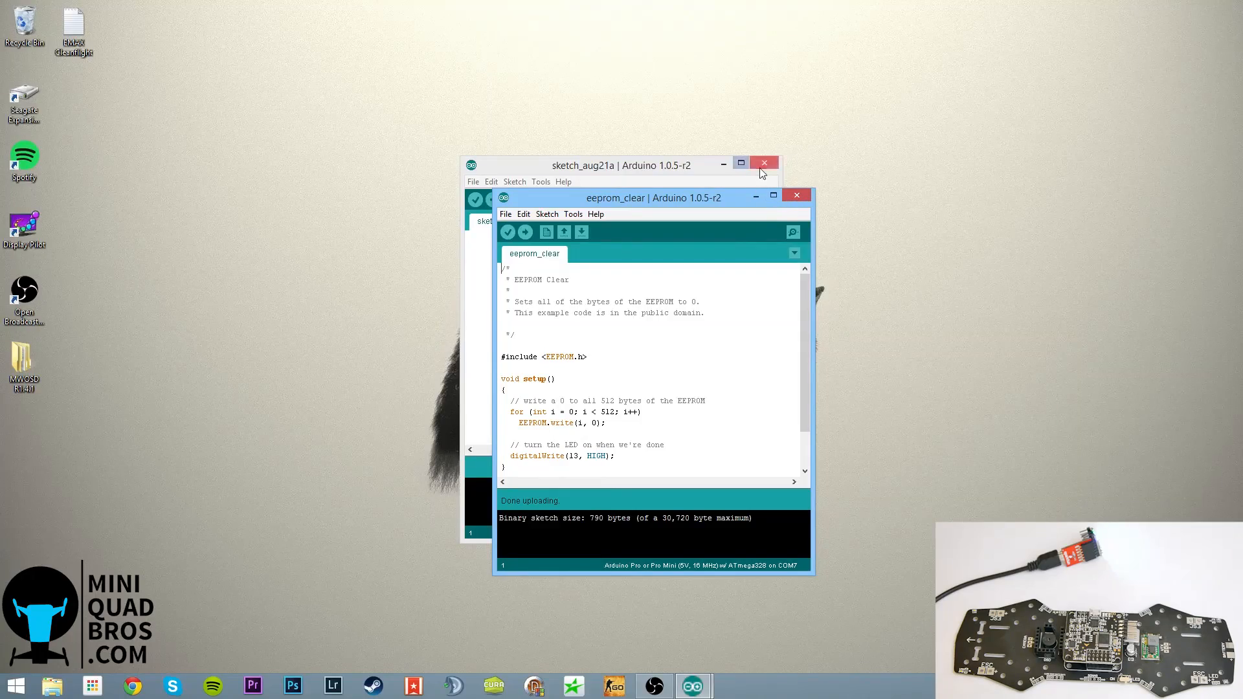
left_click(764, 164)
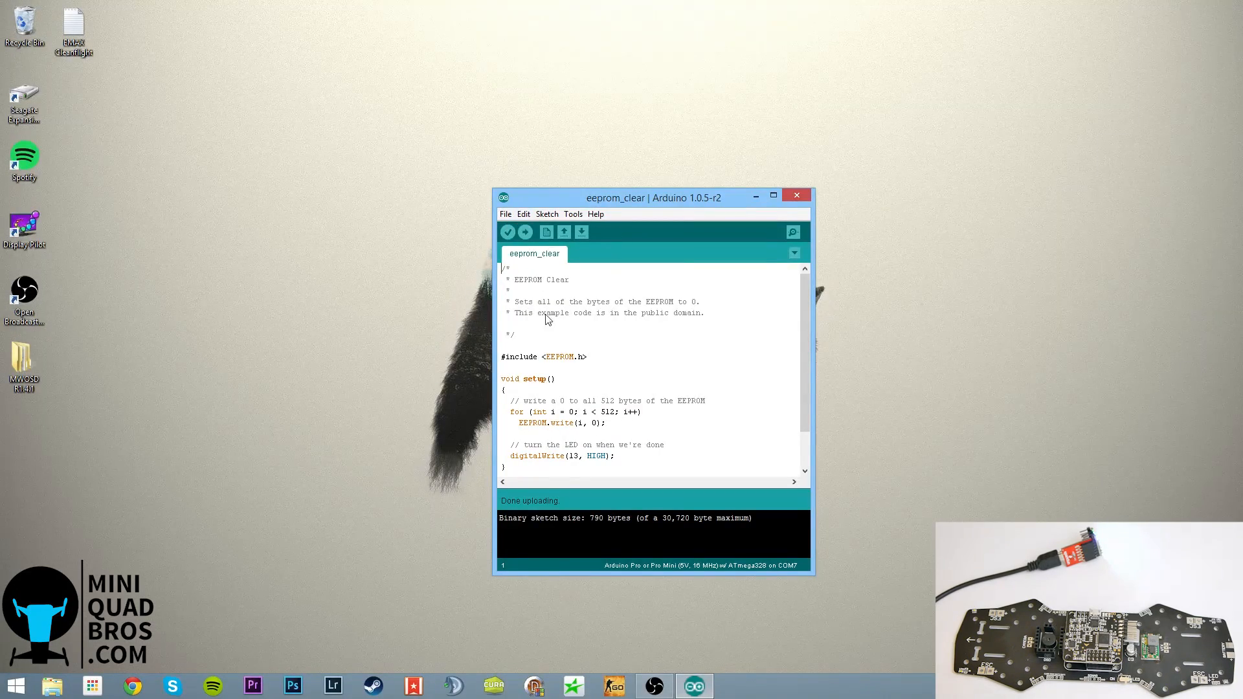
mouse_move(555, 327)
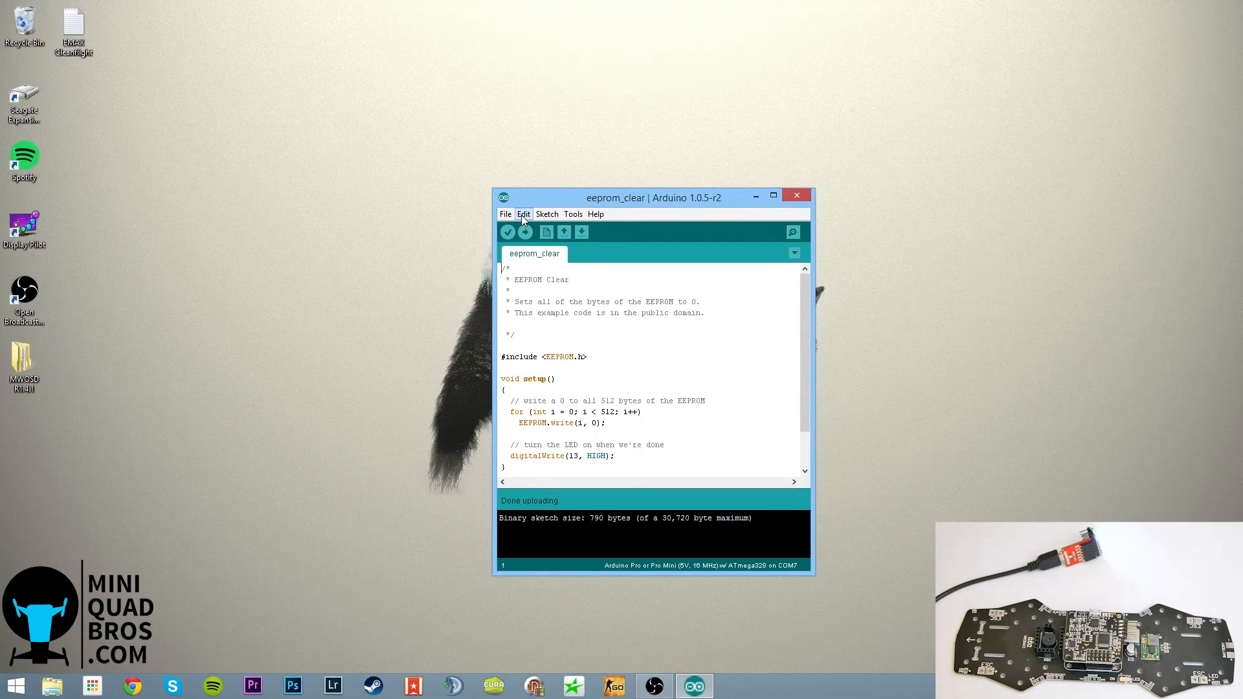
Upload the MW_OSD_Configed sketch to the board, then close the Arduino windows
left_click(505, 214)
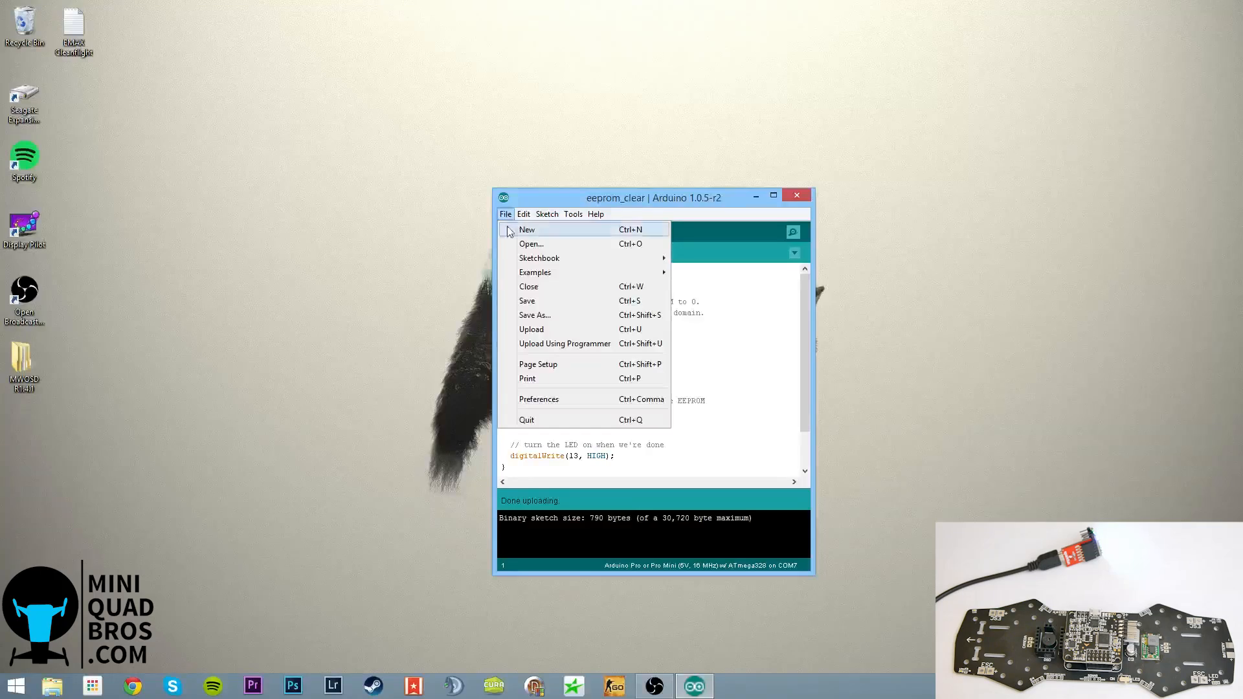
mouse_move(531, 329)
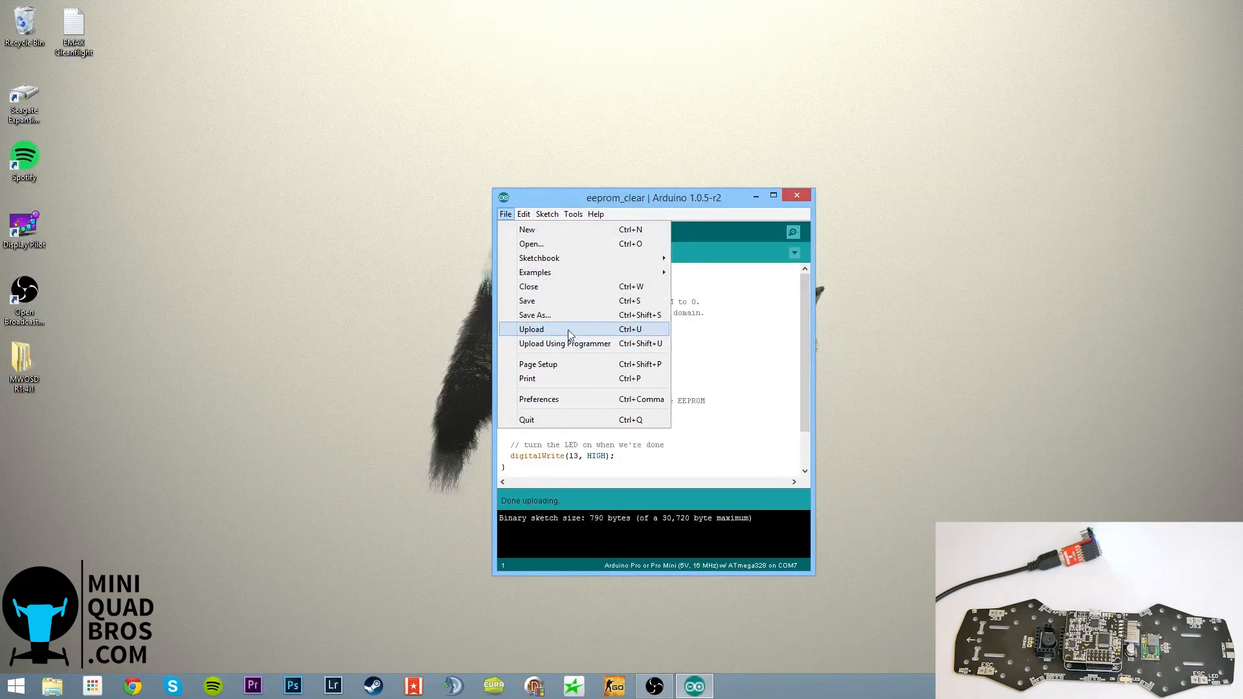
mouse_move(539, 257)
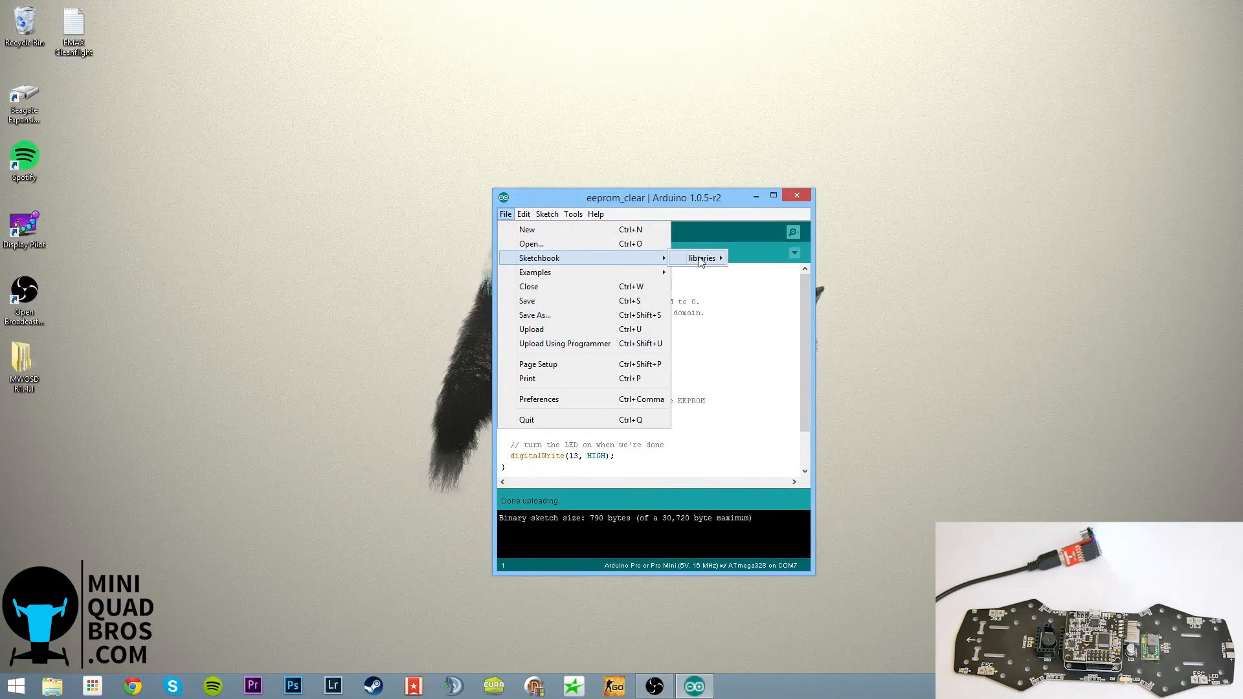
left_click(700, 258)
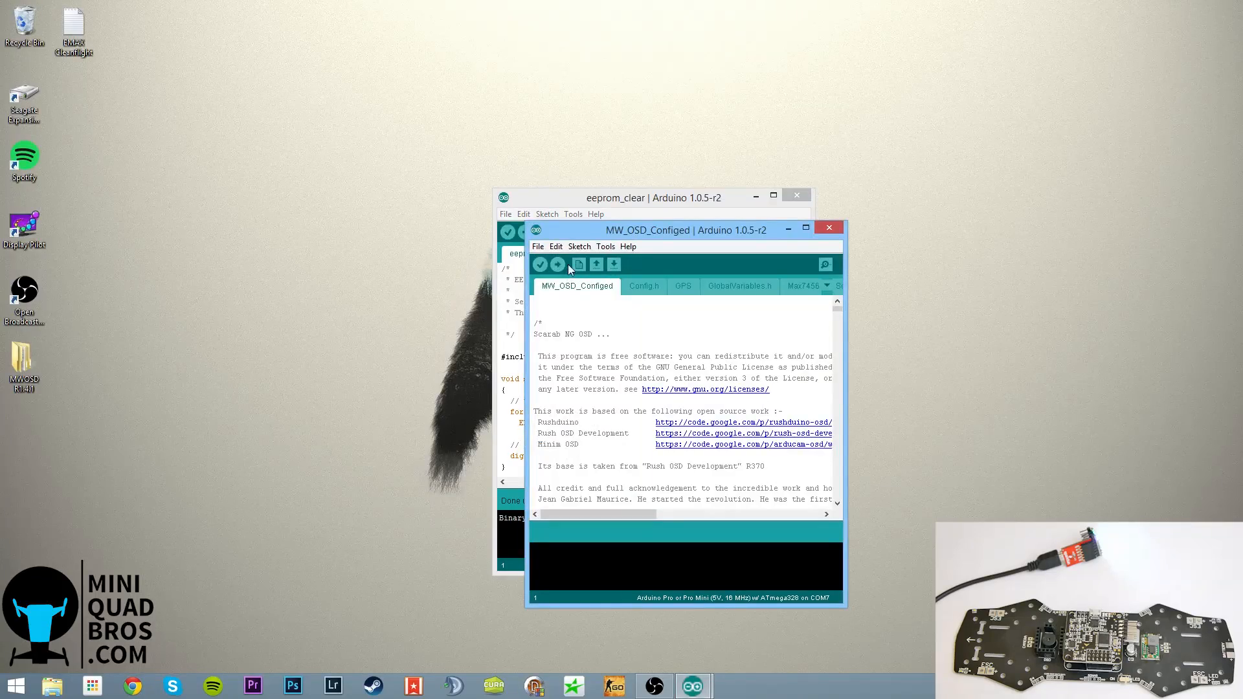
left_click(540, 264)
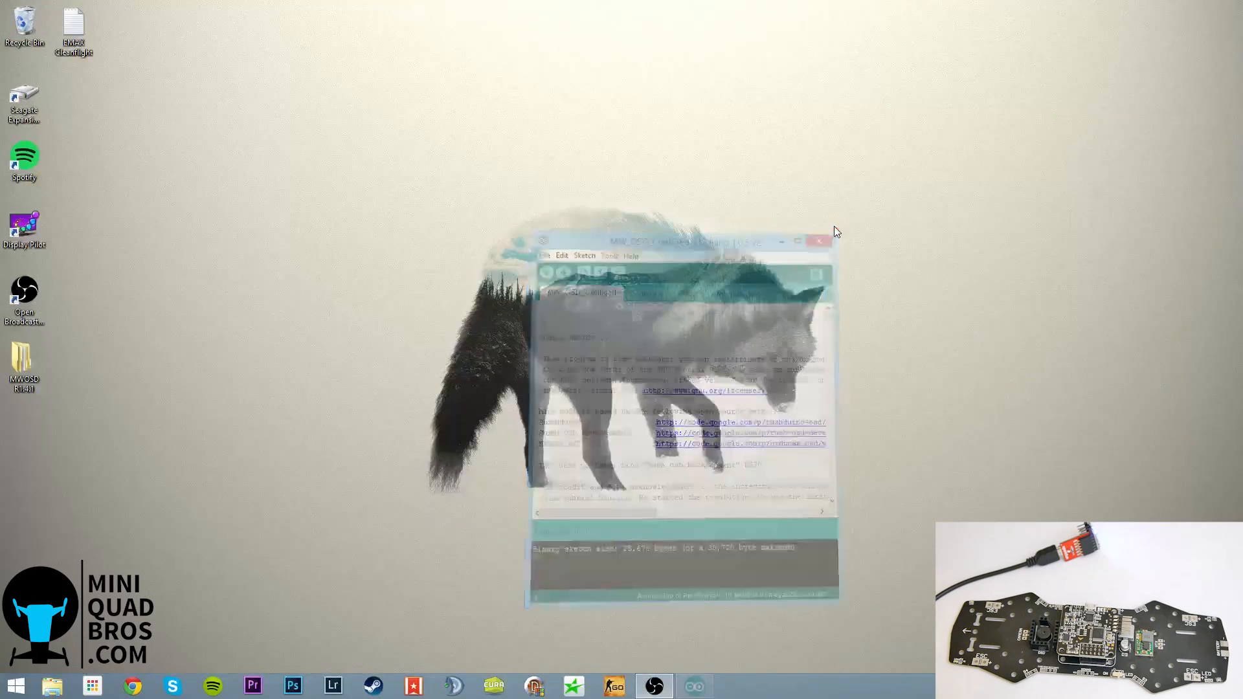
left_click(820, 242)
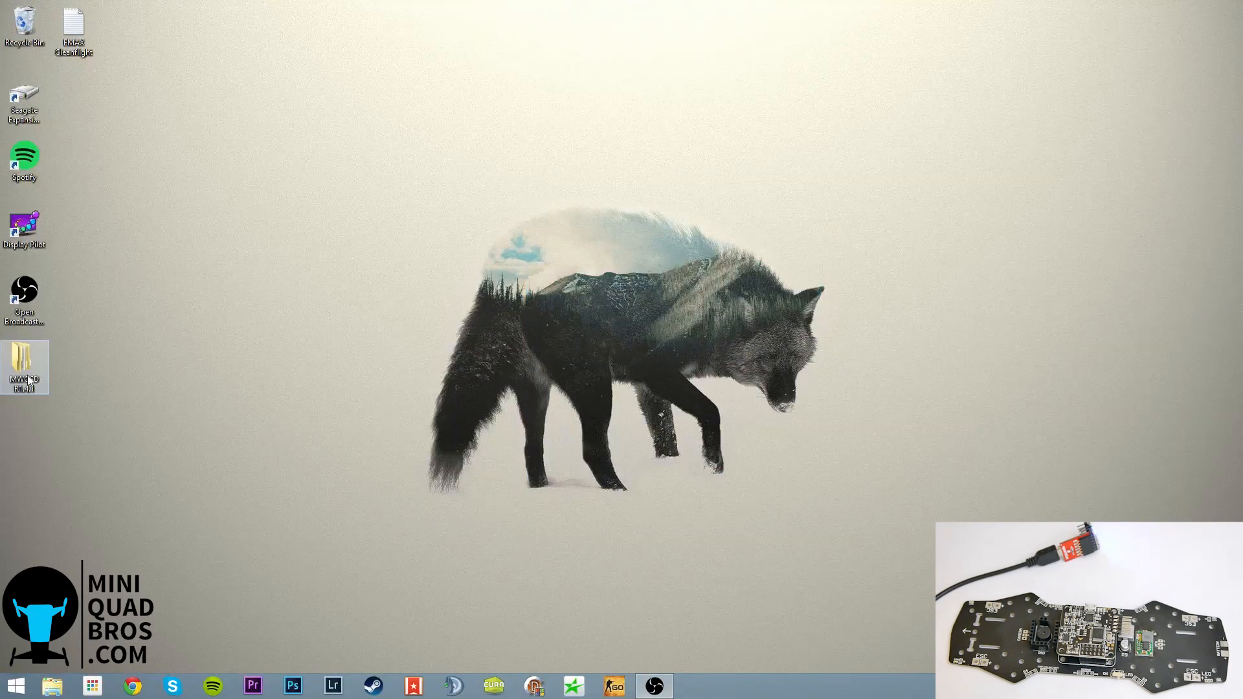
Launch MW_OSD_GUI from MWOSD R1.4.1's application.windows32 folder and allow it to run
double_click(23, 365)
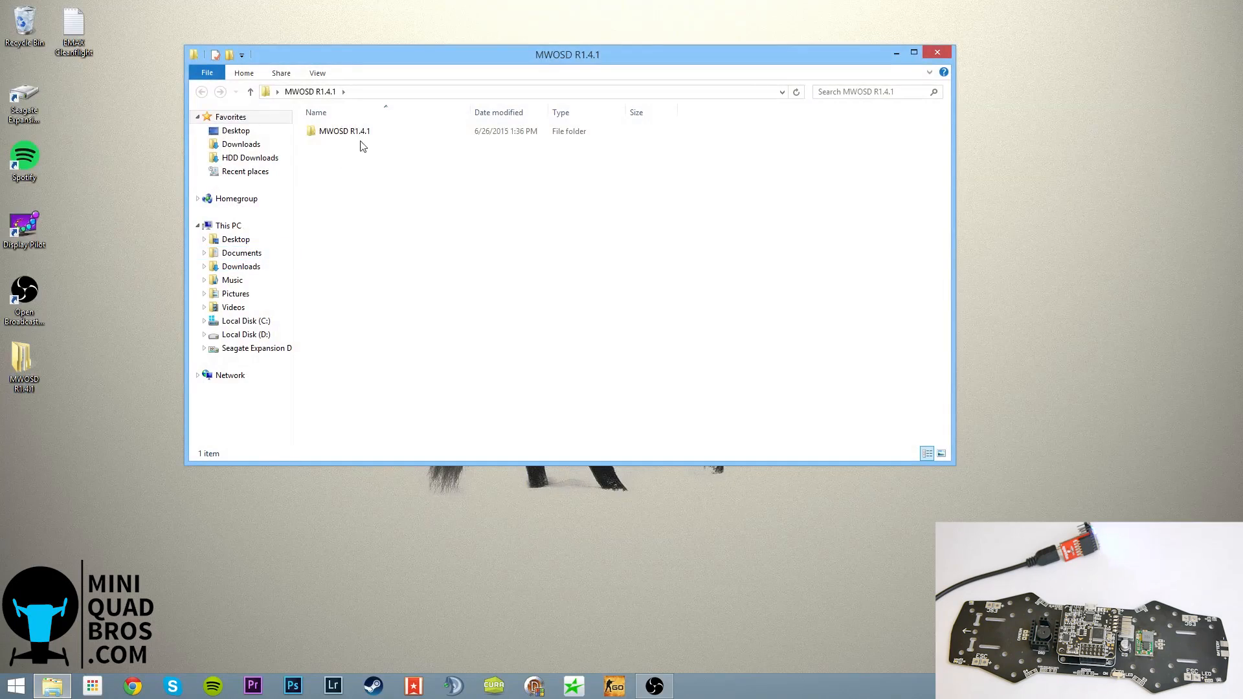
double_click(344, 131)
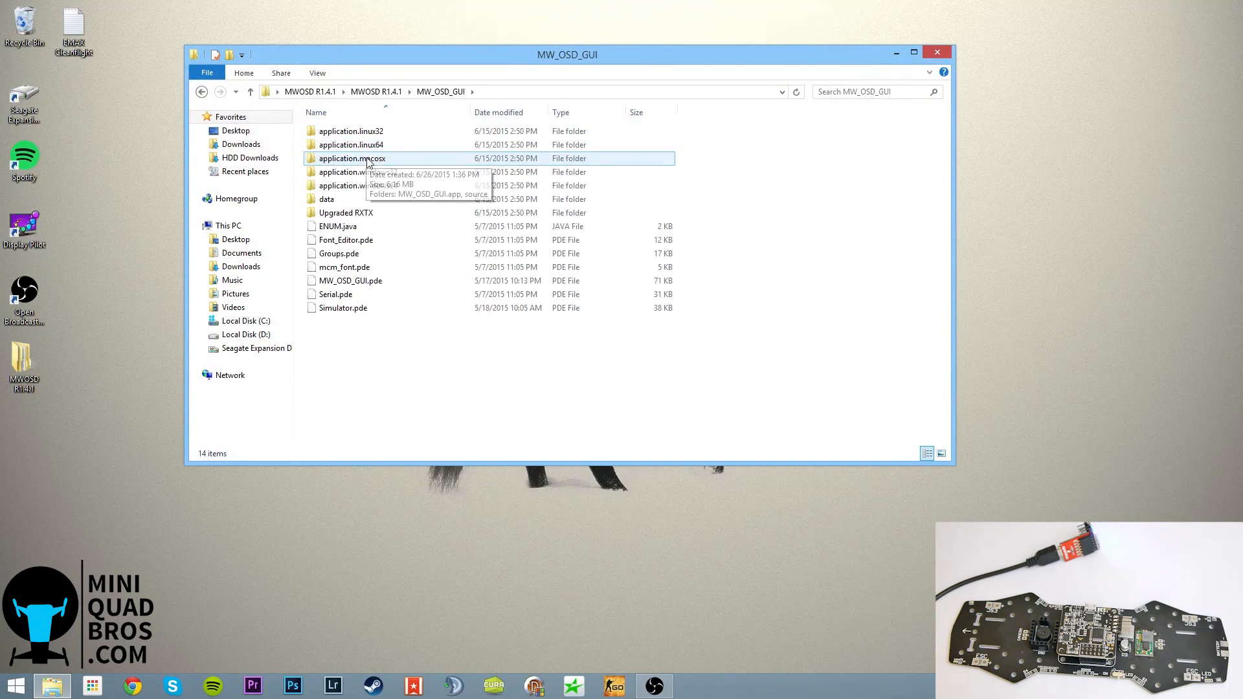
double_click(348, 185)
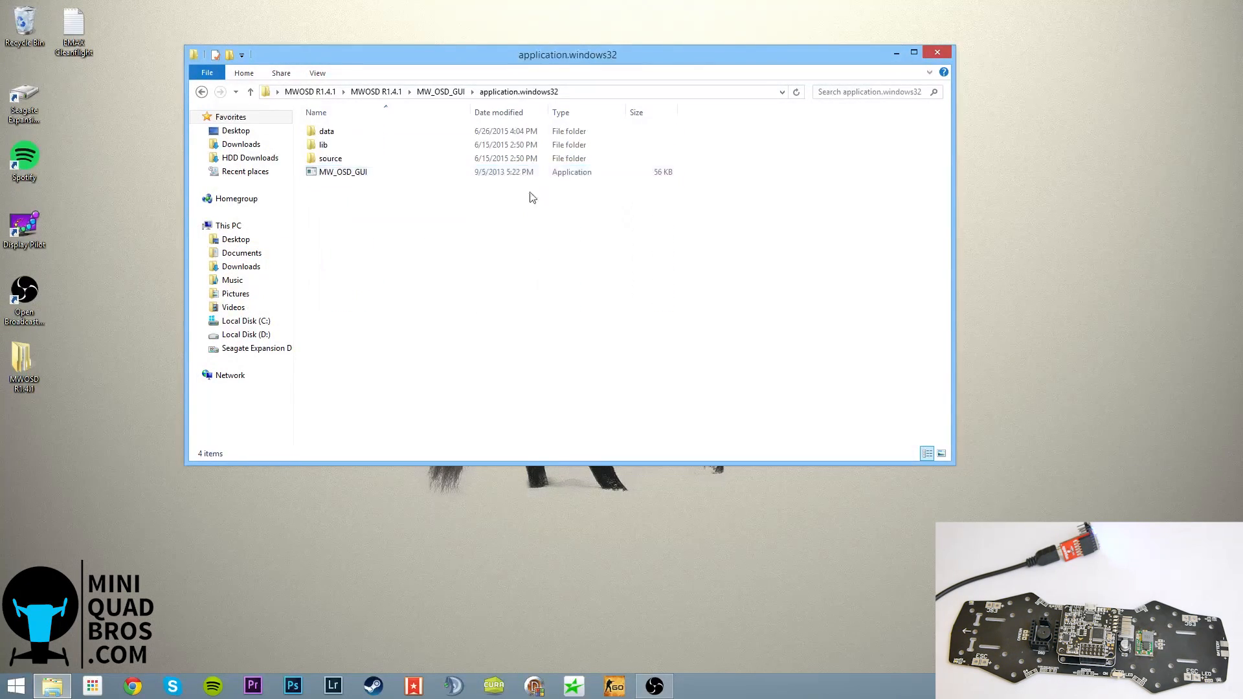
double_click(341, 172)
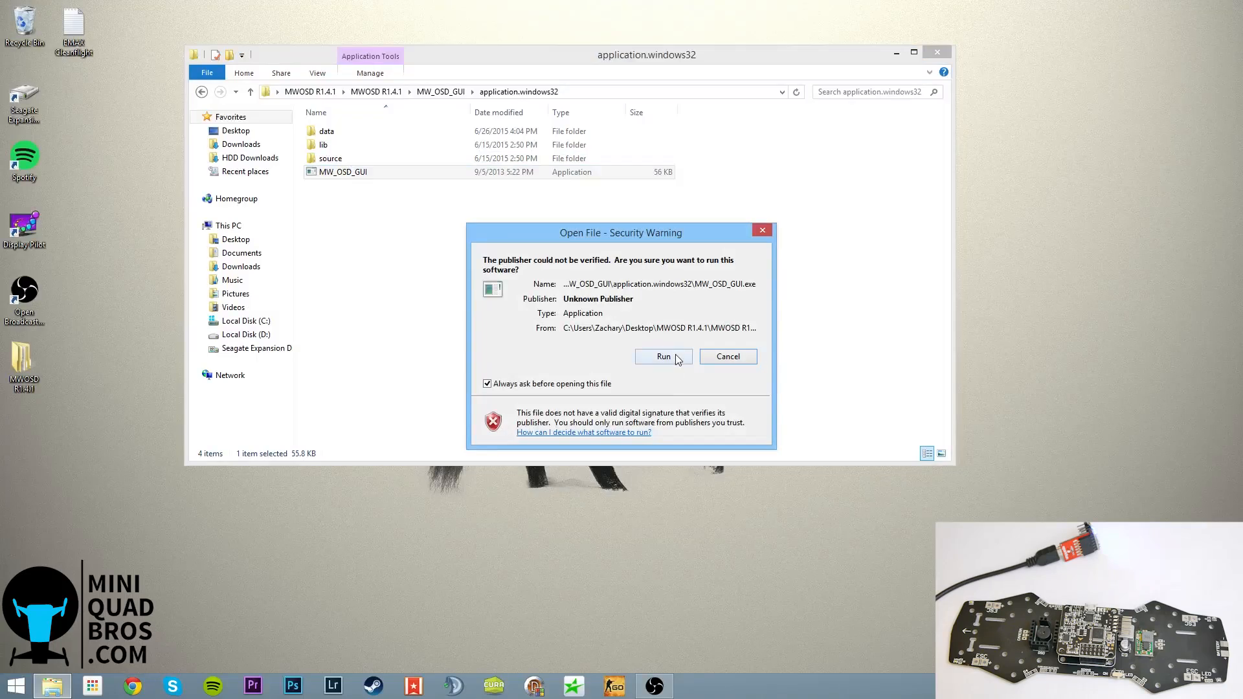
left_click(662, 356)
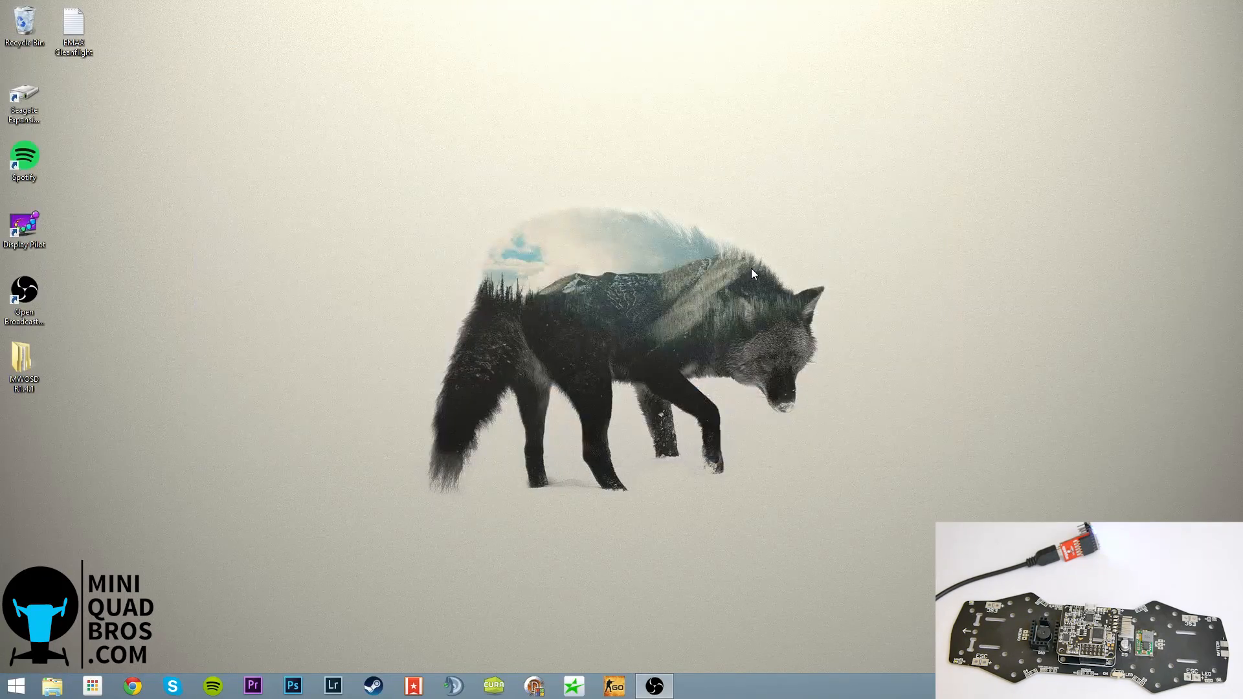
mouse_move(775, 264)
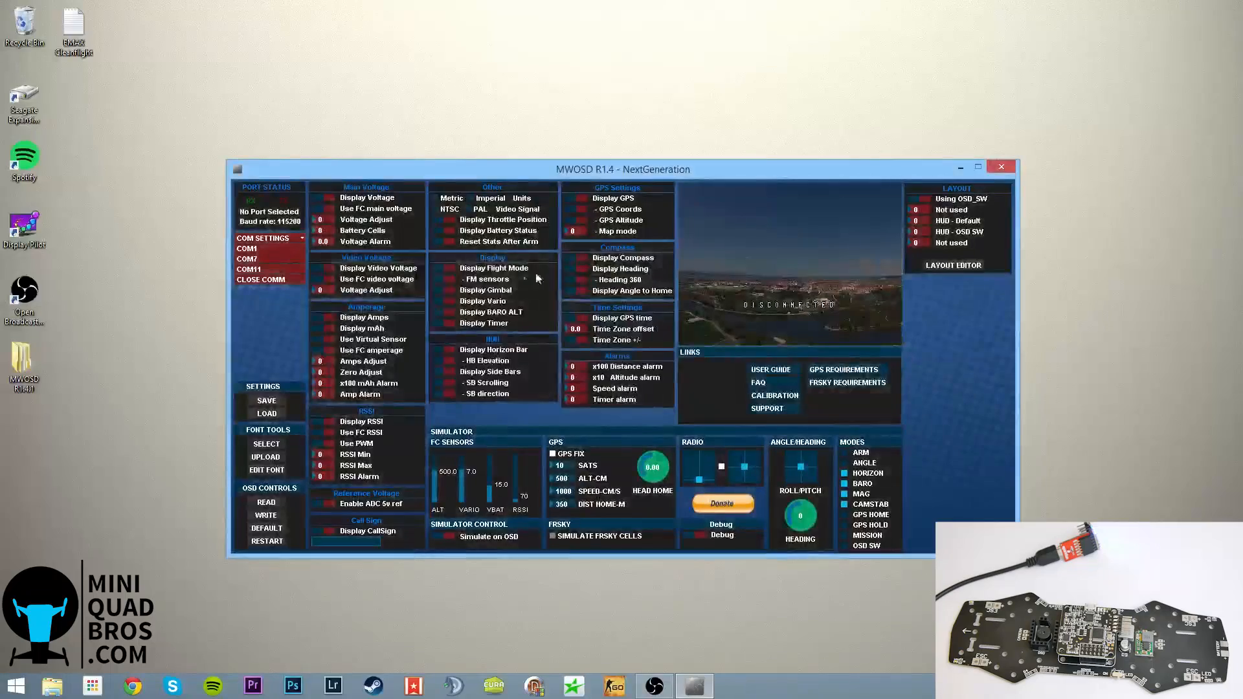
Connect the GUI to the OSD on COM7 and load the board's current settings
left_click(246, 259)
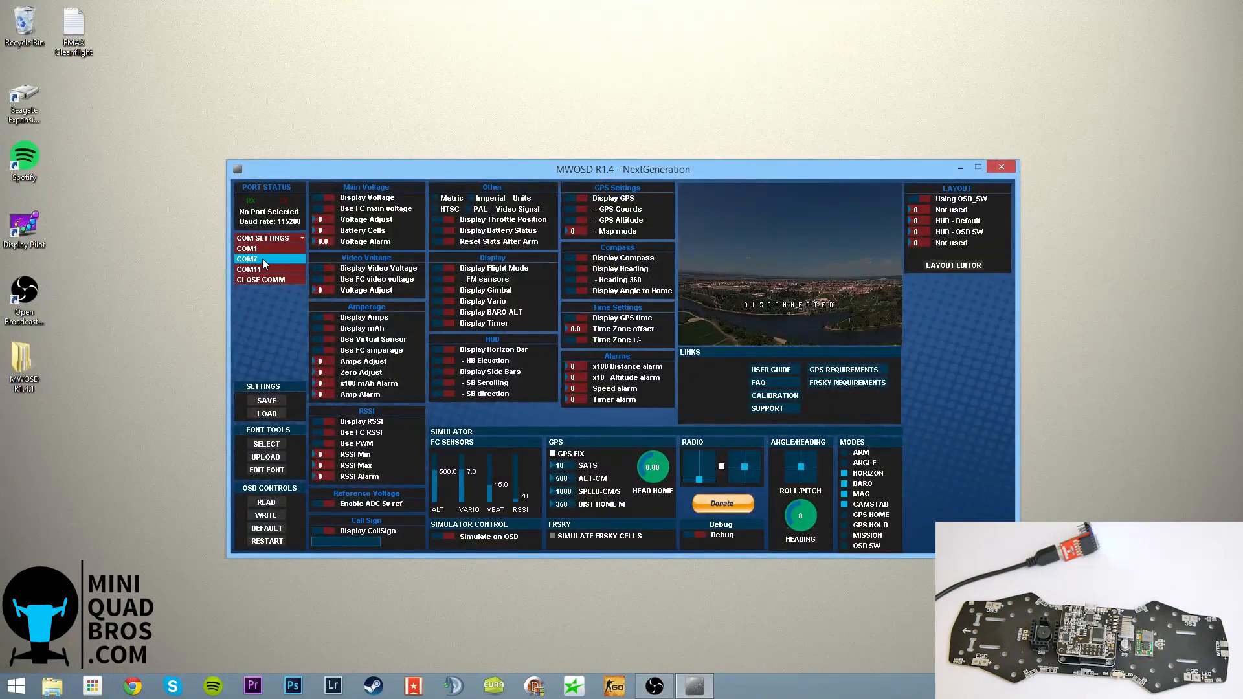
left_click(248, 259)
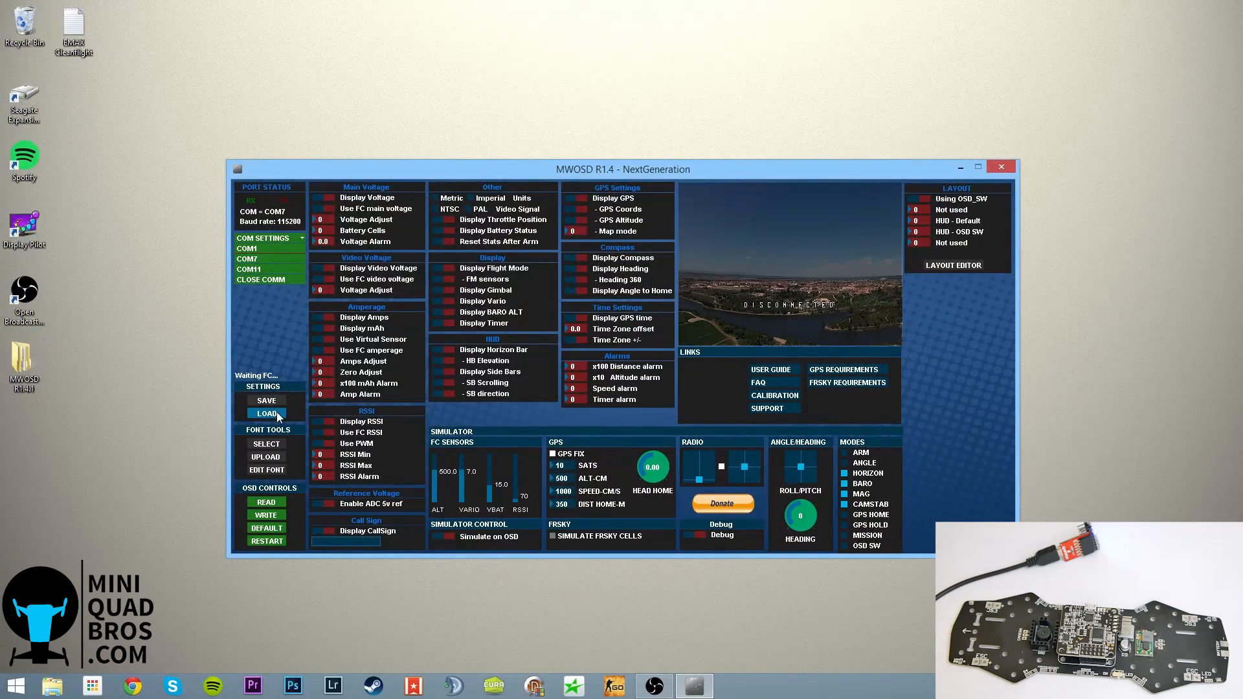
left_click(267, 413)
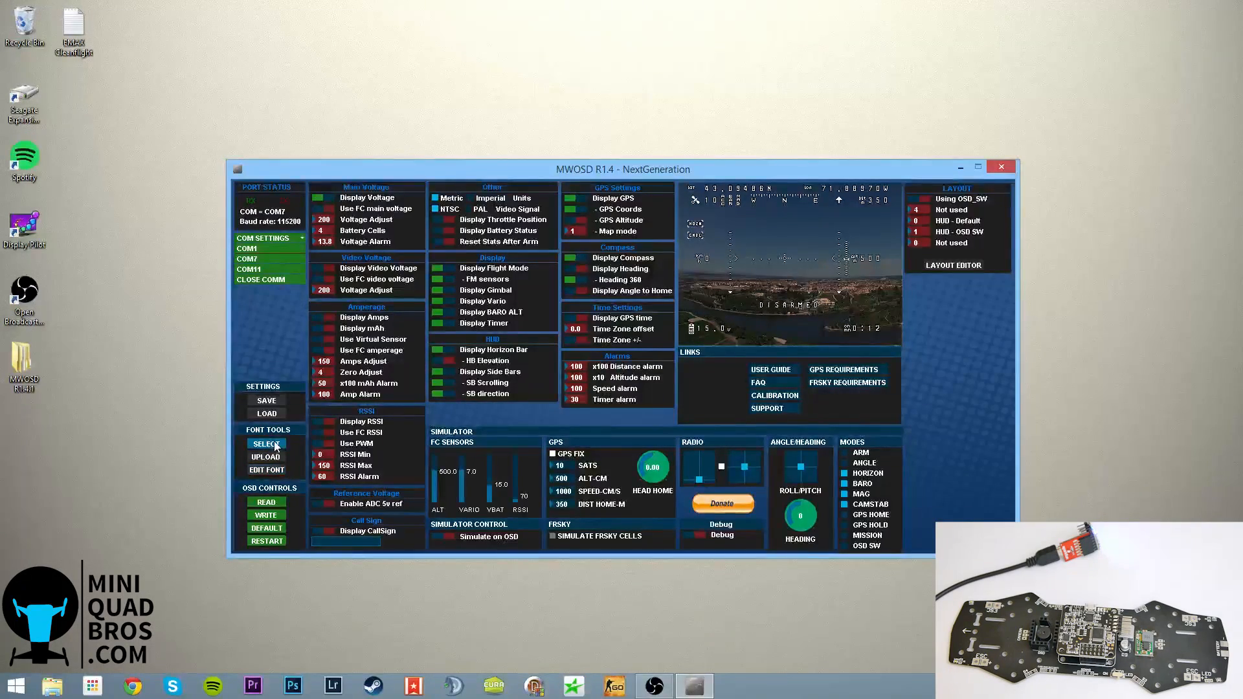
Select the default.mcm font file and upload its 256 characters to the MinimOSD board
left_click(267, 444)
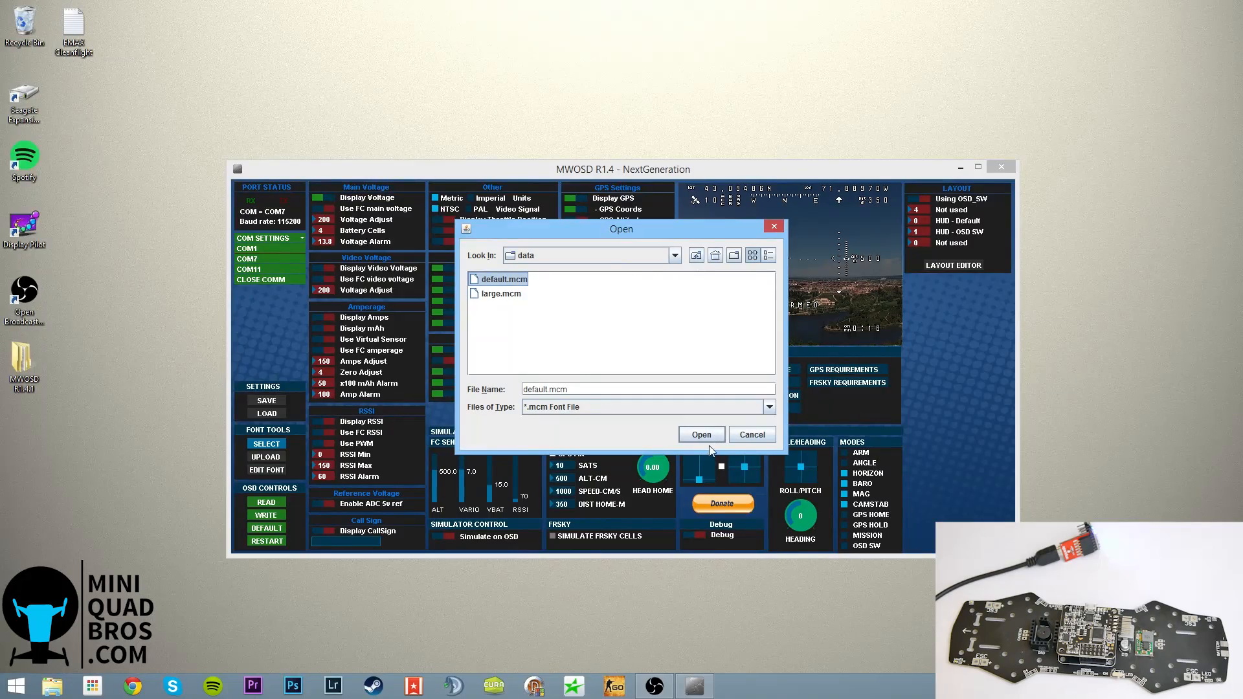
mouse_move(700, 435)
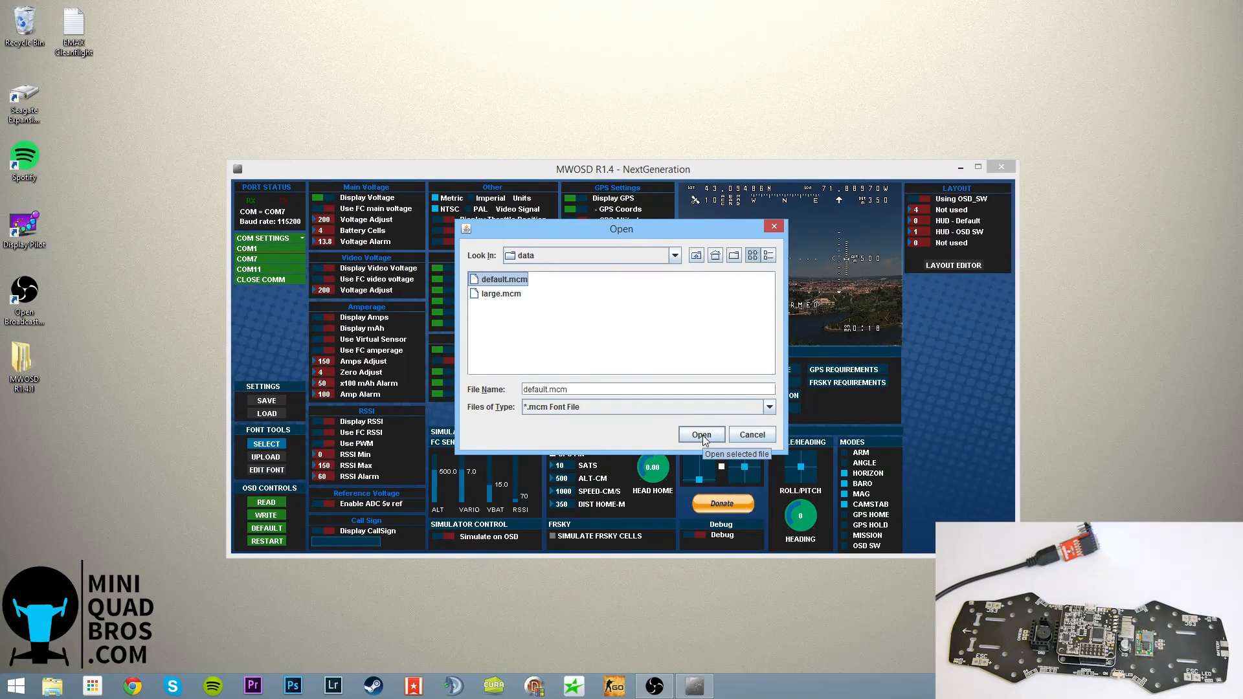
left_click(700, 435)
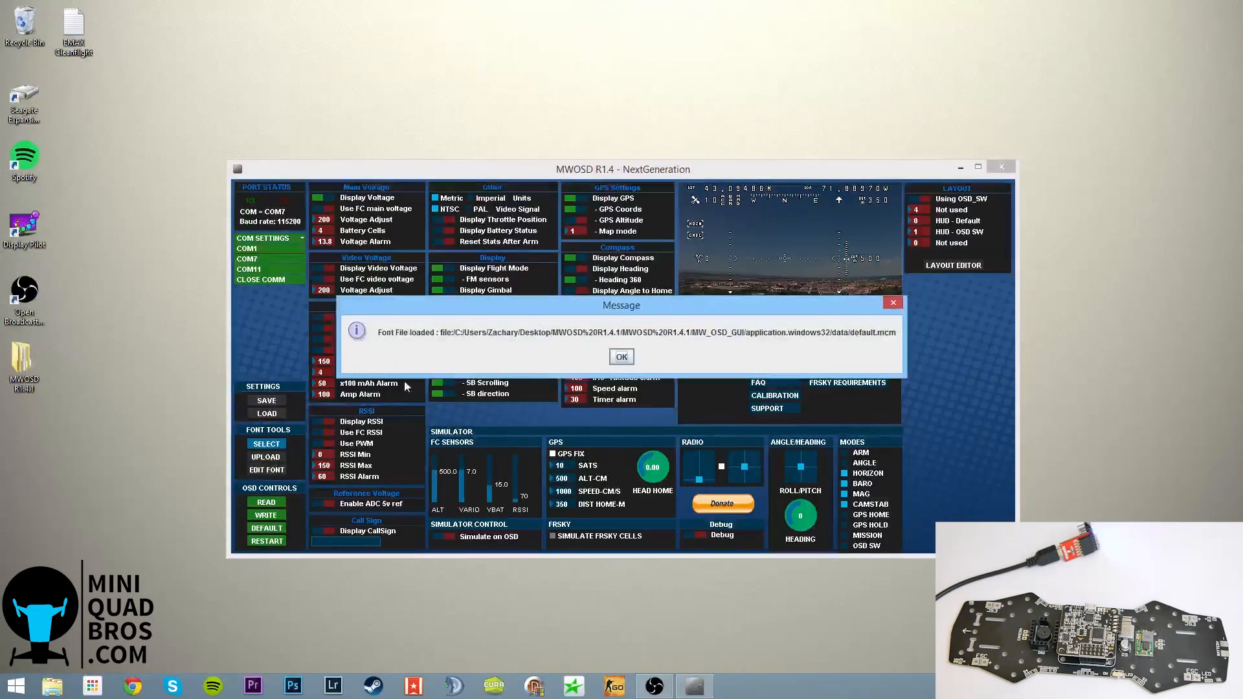
left_click(620, 356)
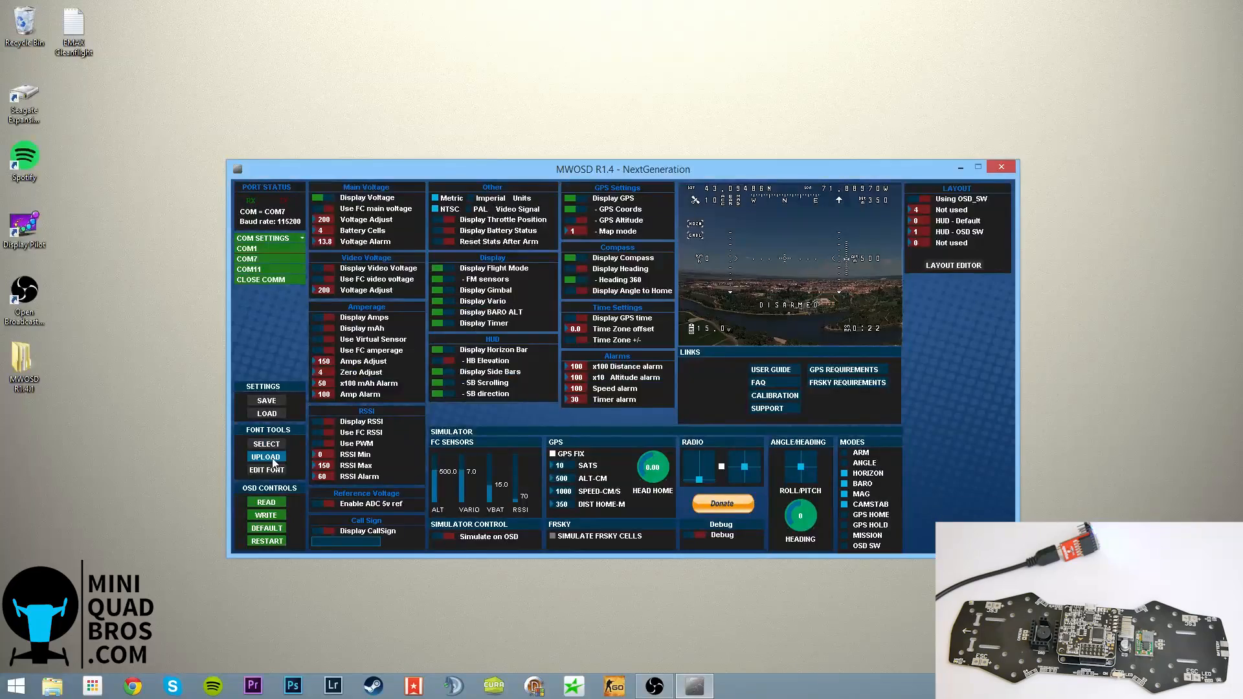
left_click(265, 457)
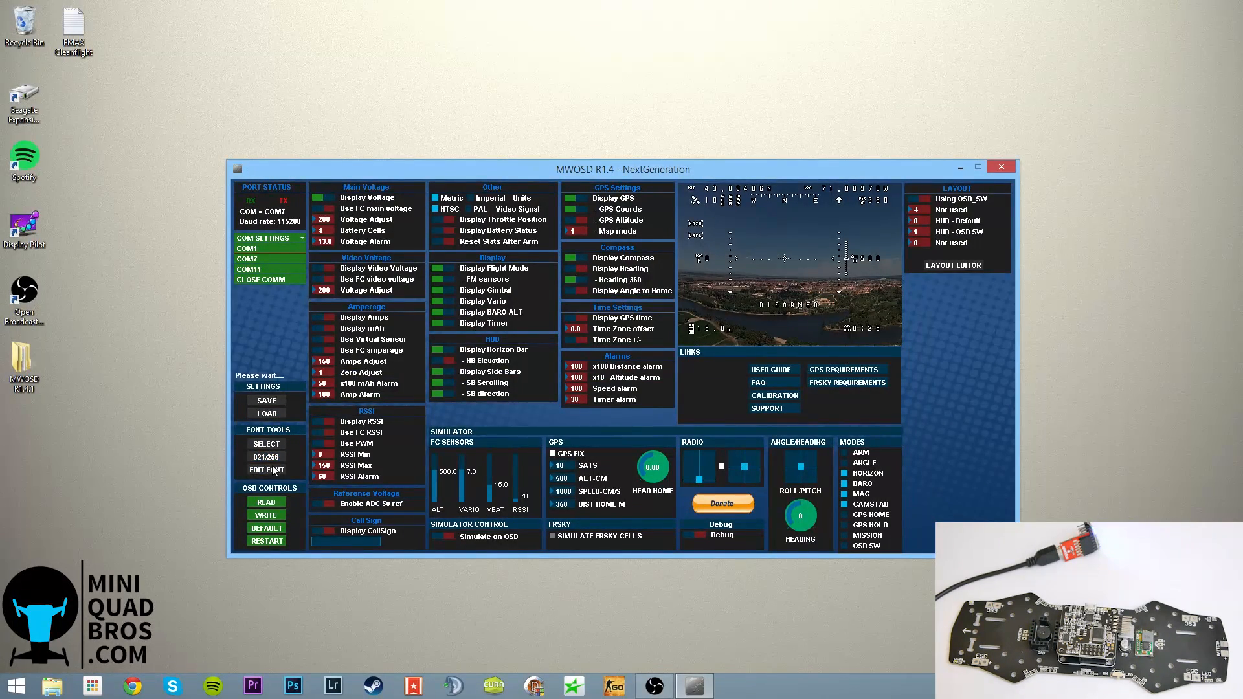
left_click(265, 457)
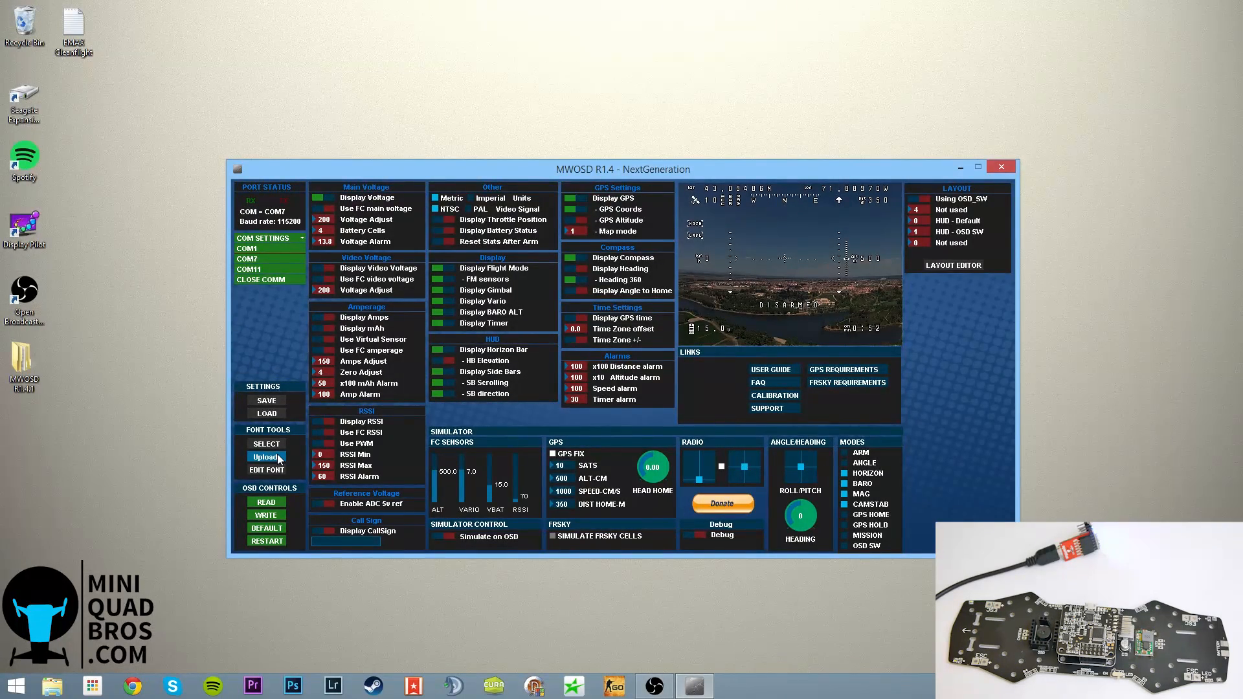
left_click(267, 457)
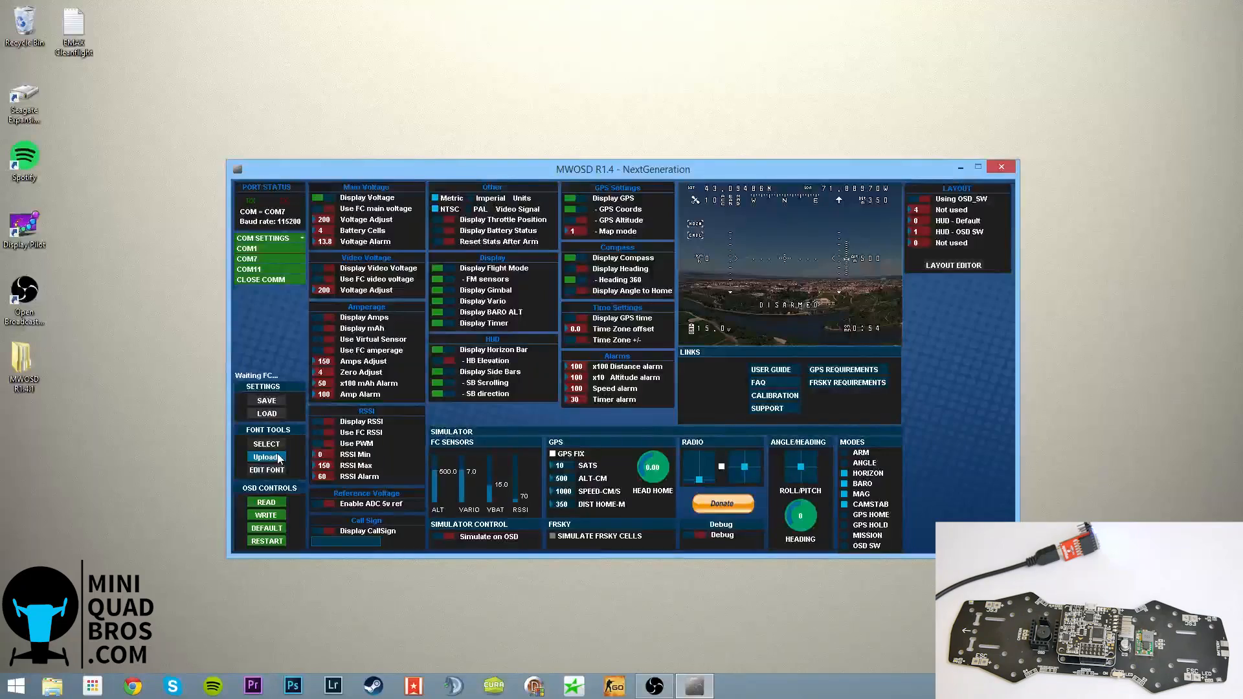
left_click(265, 457)
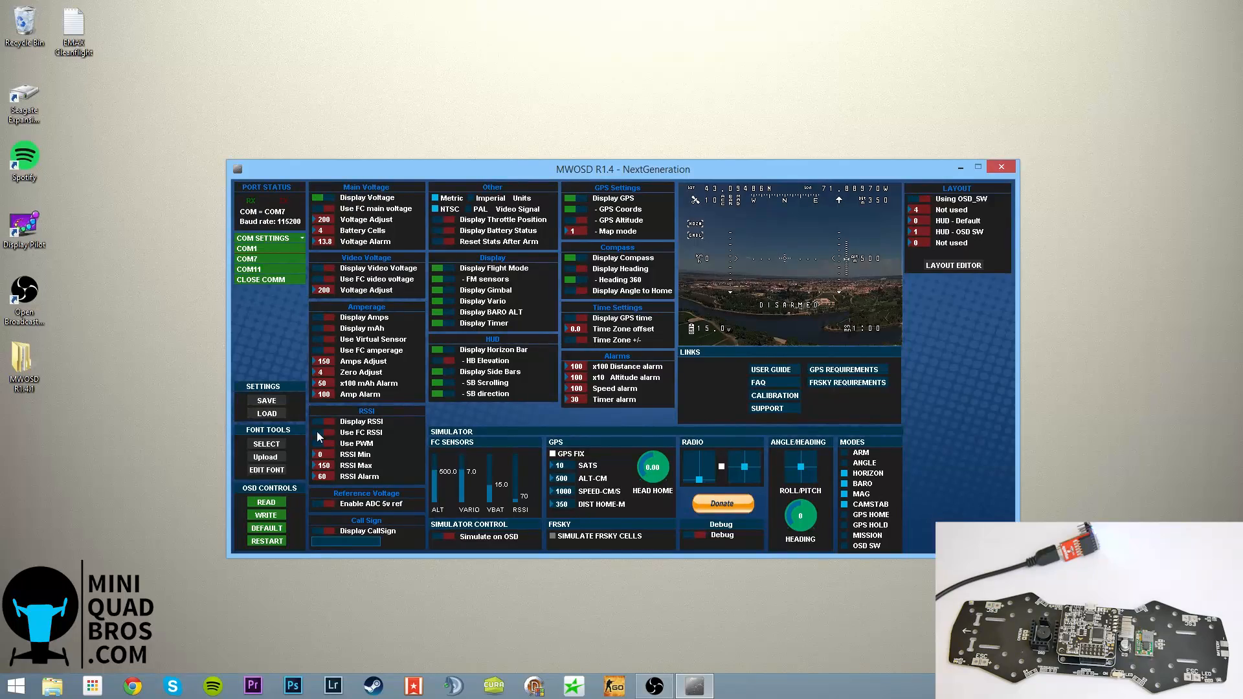
mouse_move(295, 452)
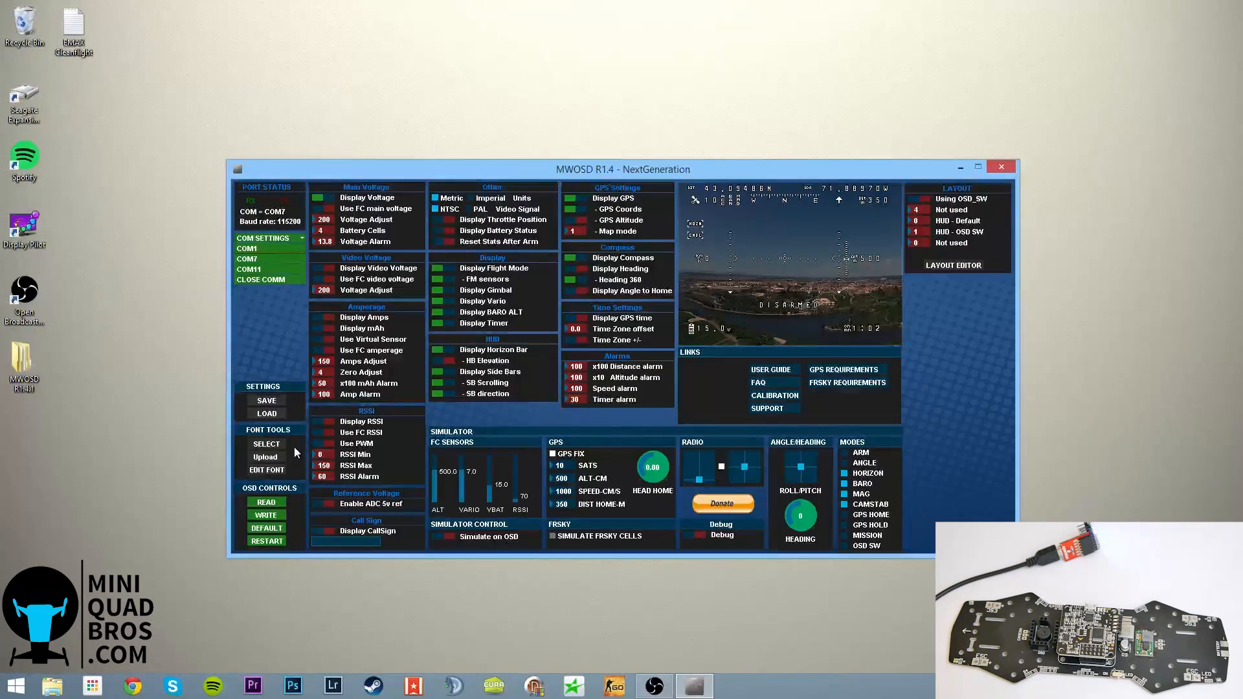
Load the new.osd configuration file and write its settings to the OSD board
left_click(267, 514)
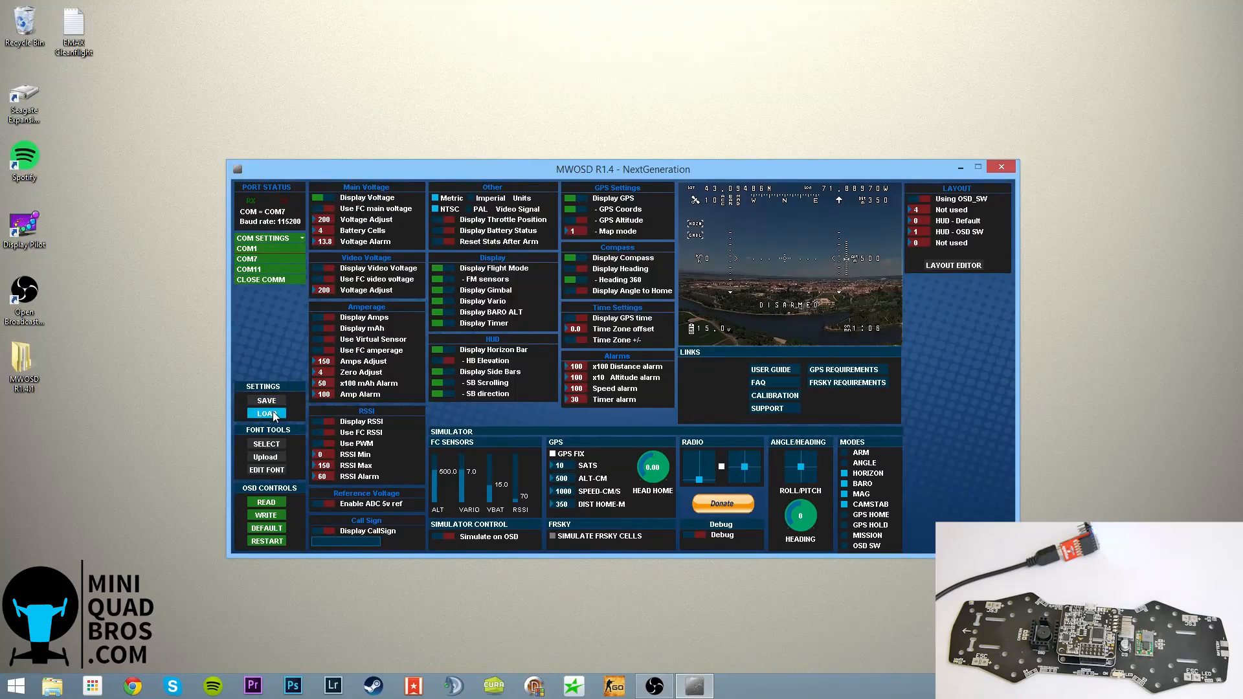
left_click(265, 413)
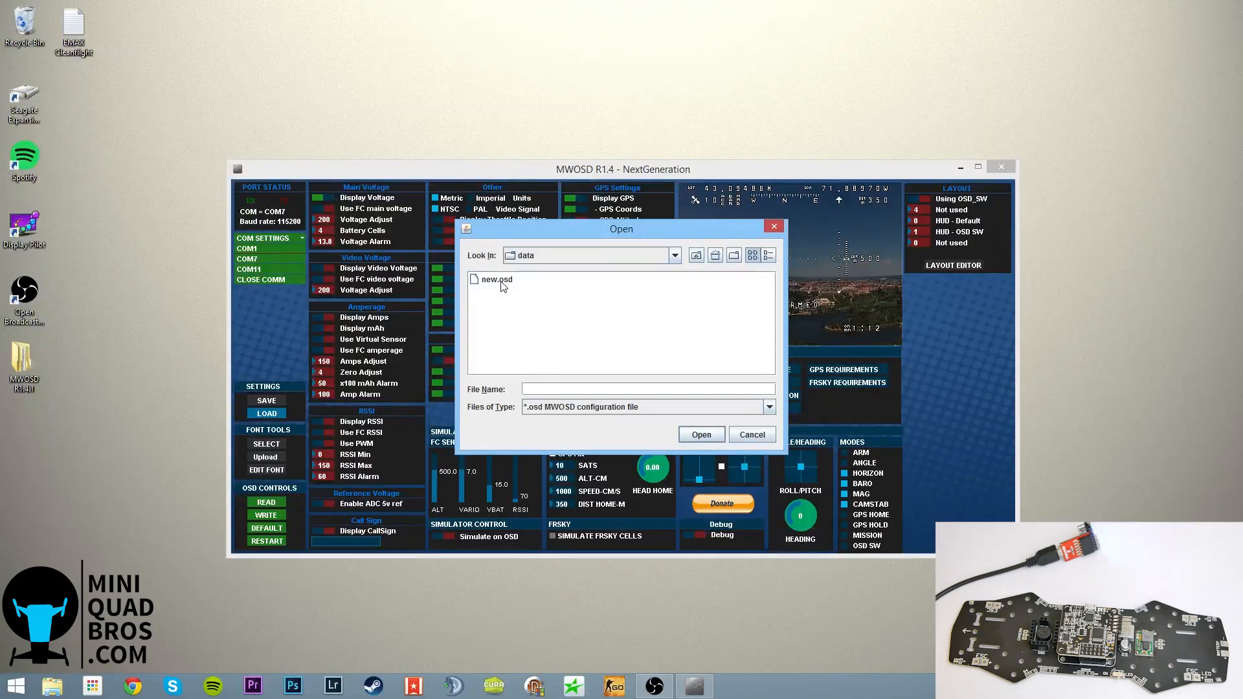
left_click(497, 279)
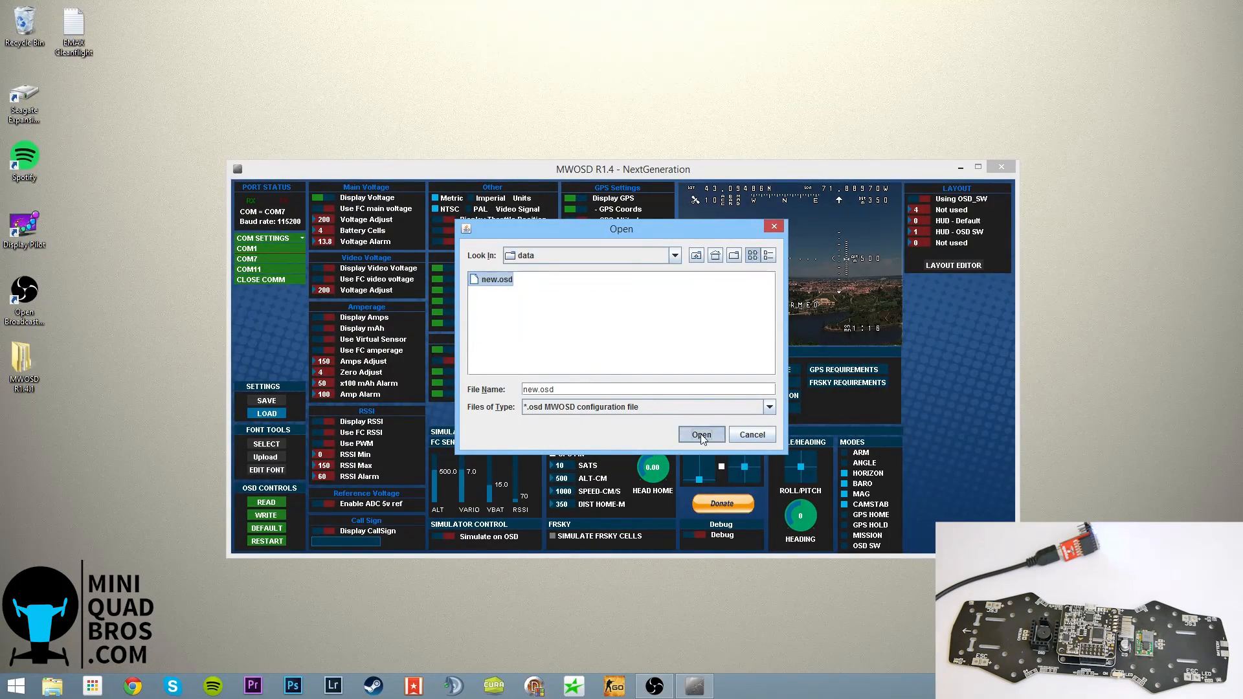
left_click(700, 435)
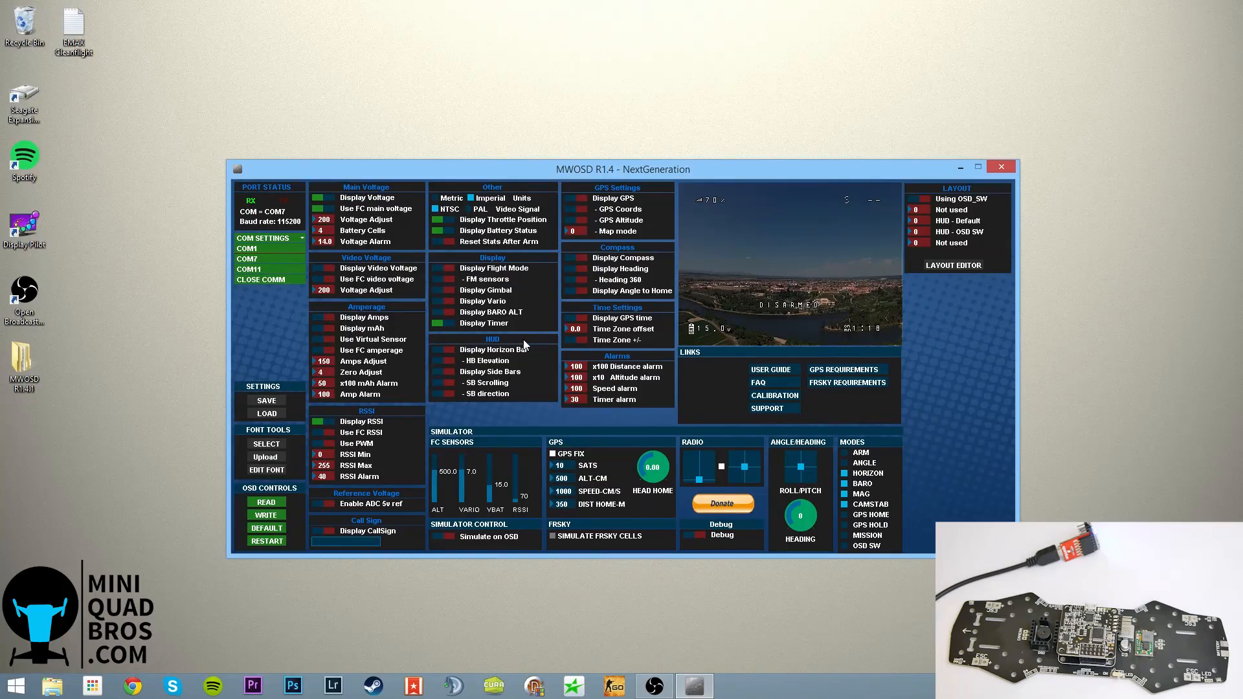
left_click(267, 502)
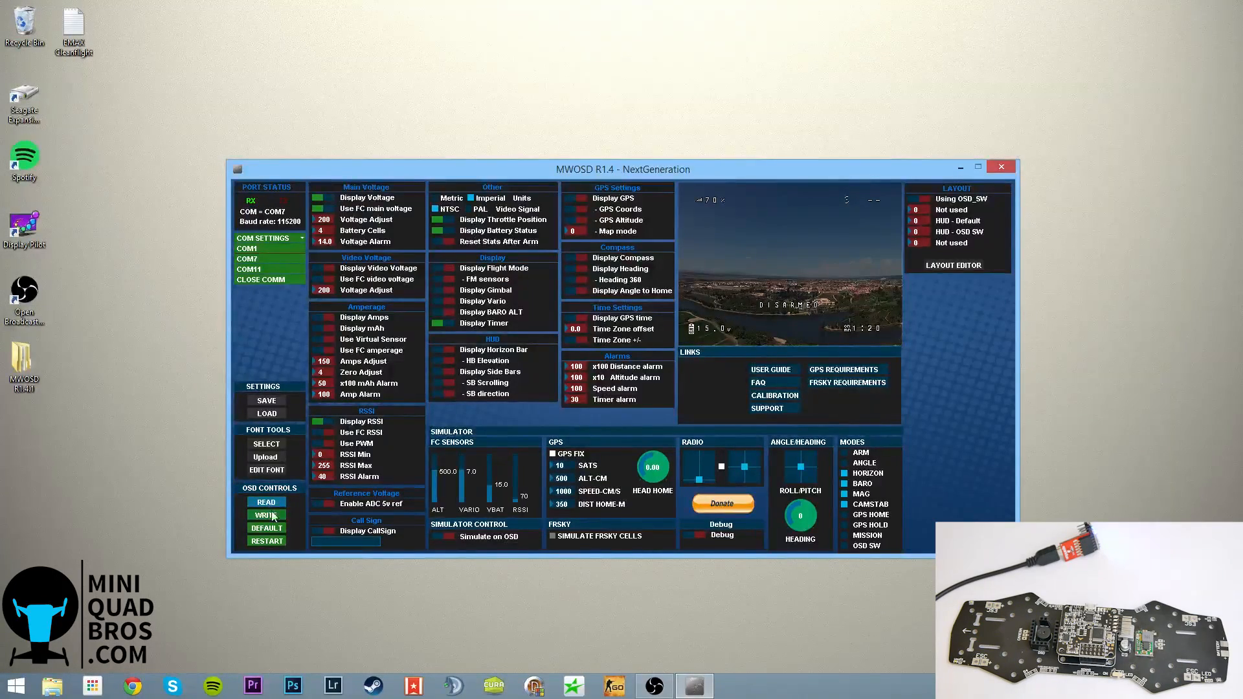
left_click(266, 515)
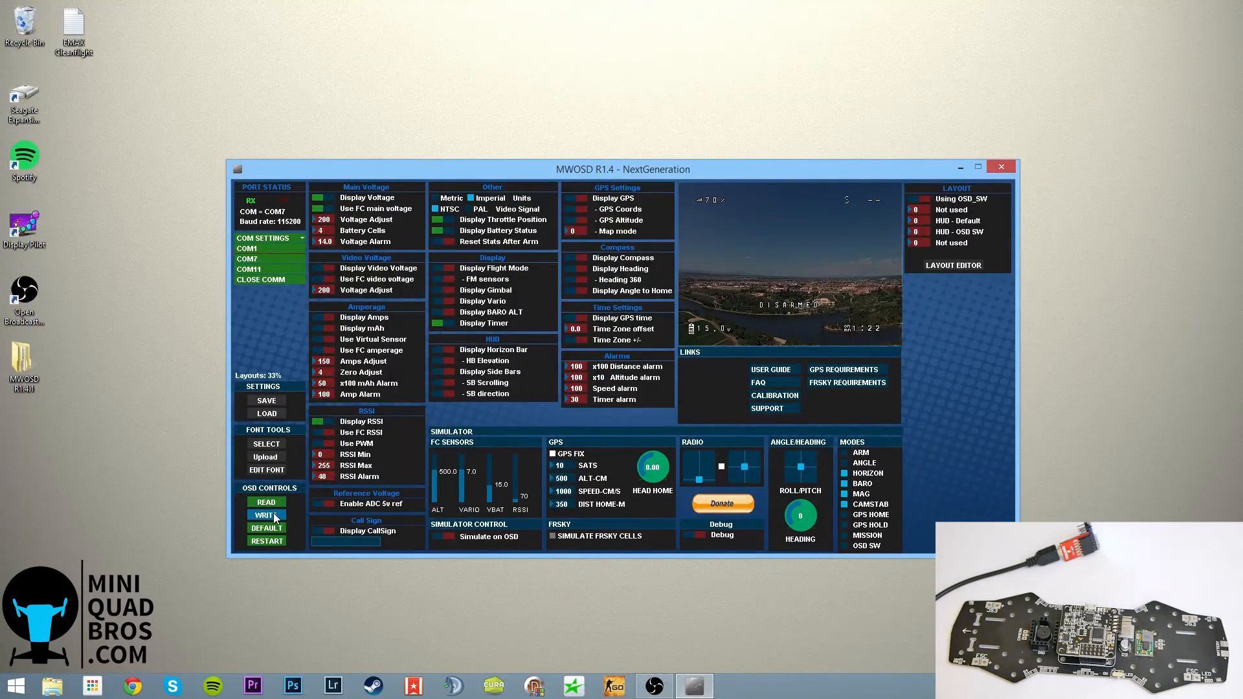
left_click(264, 514)
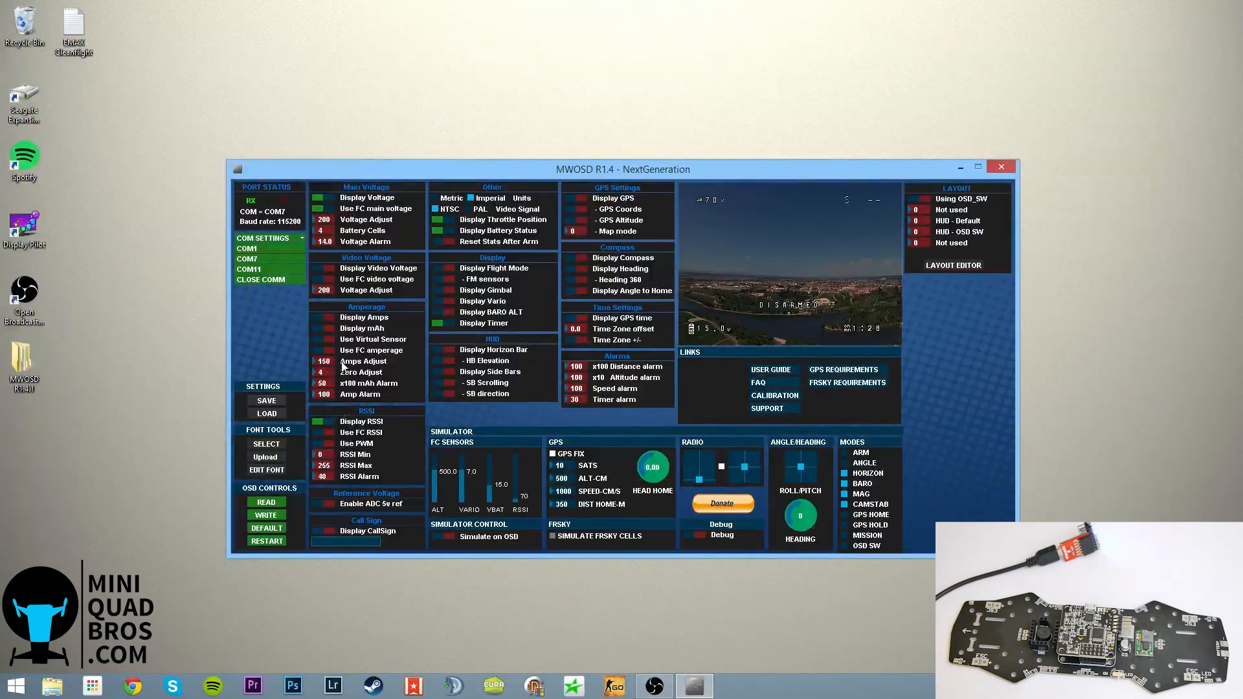
left_click(267, 502)
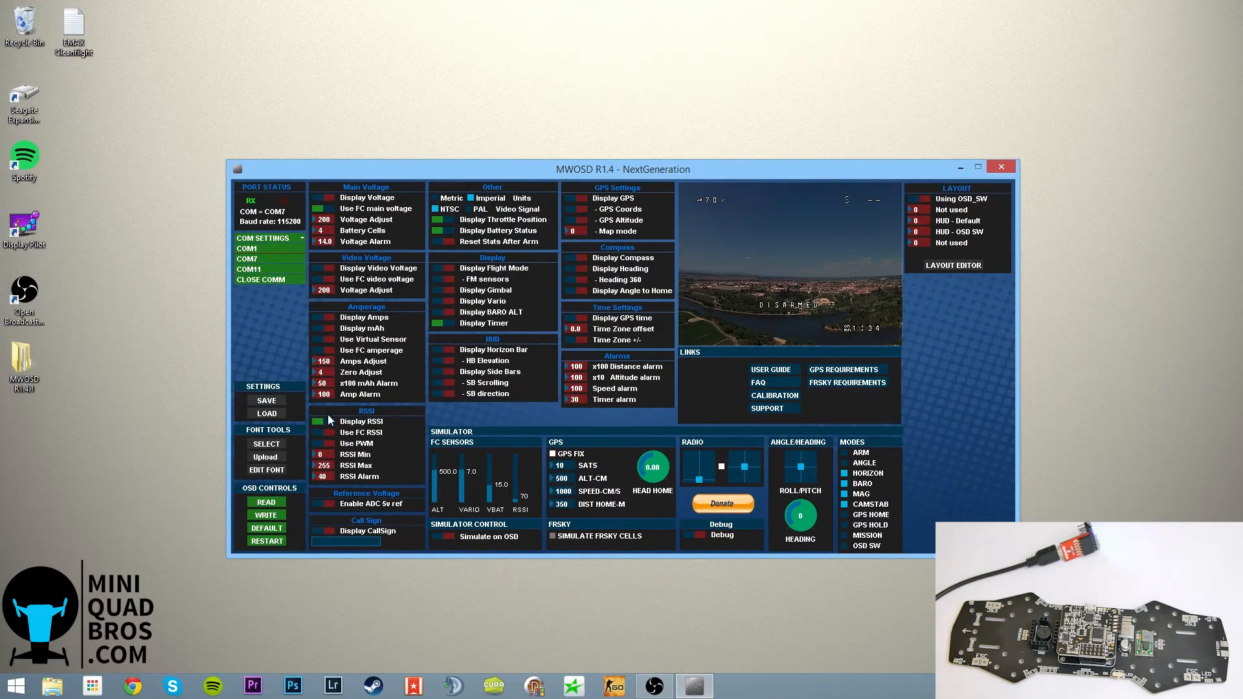
left_click(322, 198)
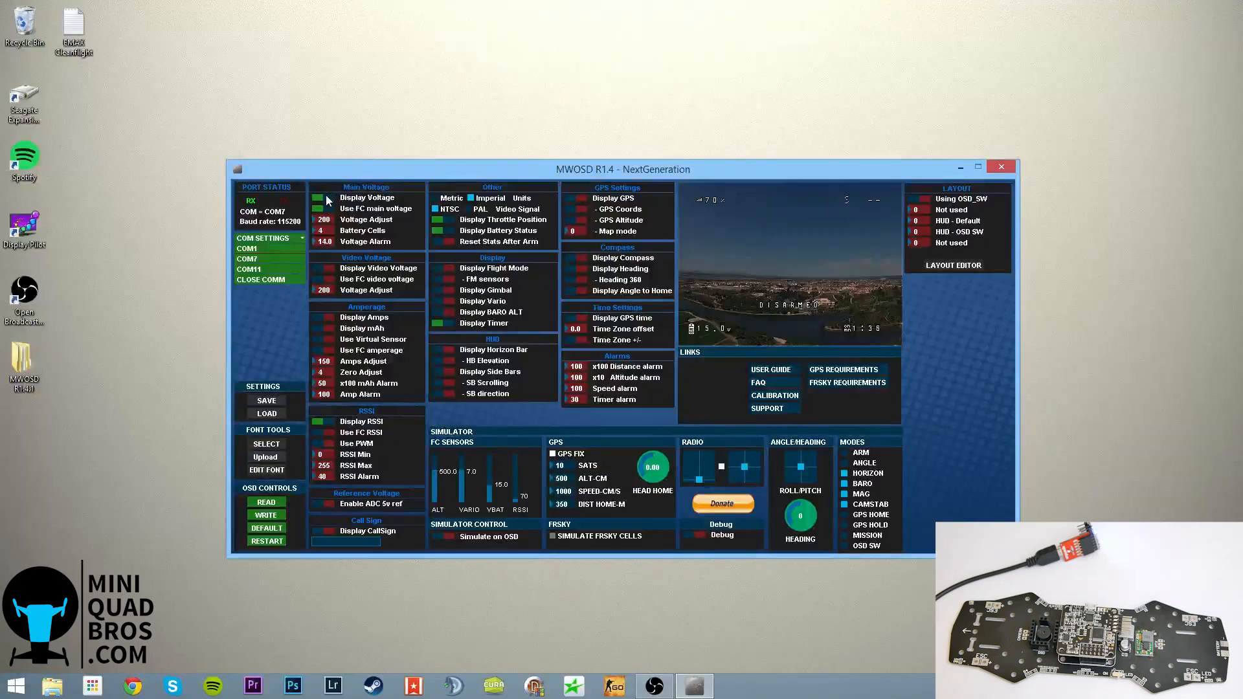
mouse_move(440, 366)
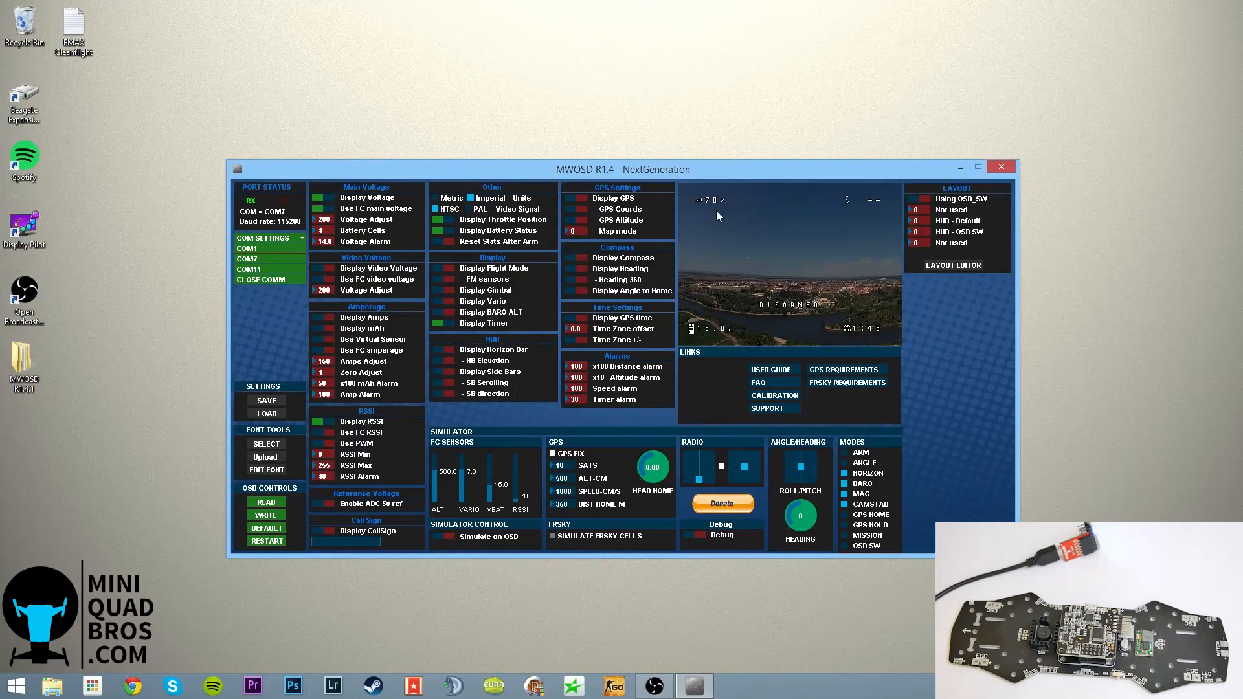
mouse_move(721, 358)
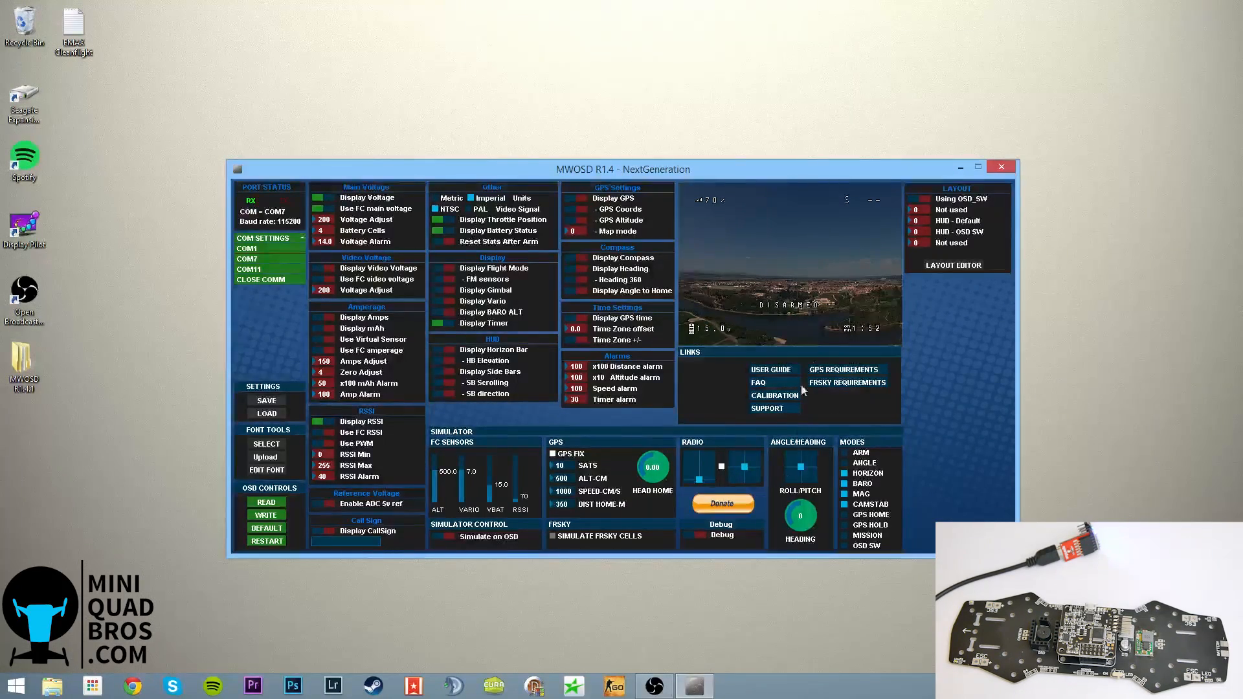
Bring up the on-screen layout editor for the Shiki default profile
left_click(952, 264)
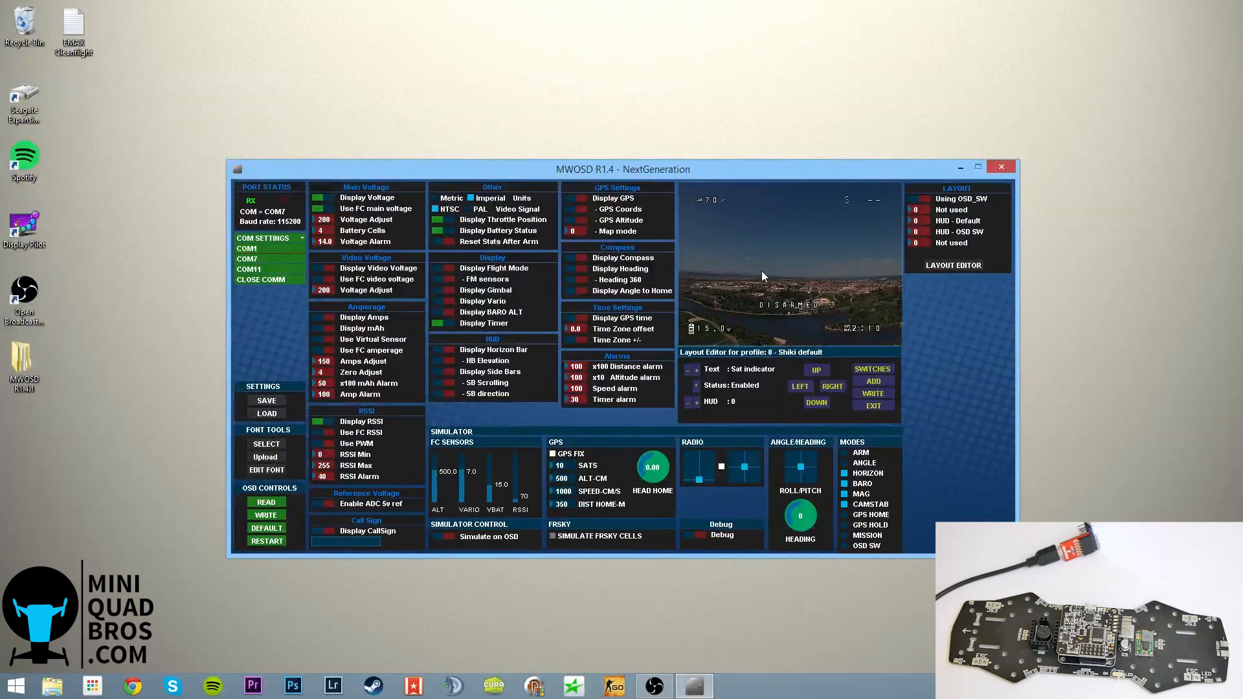
mouse_move(791, 310)
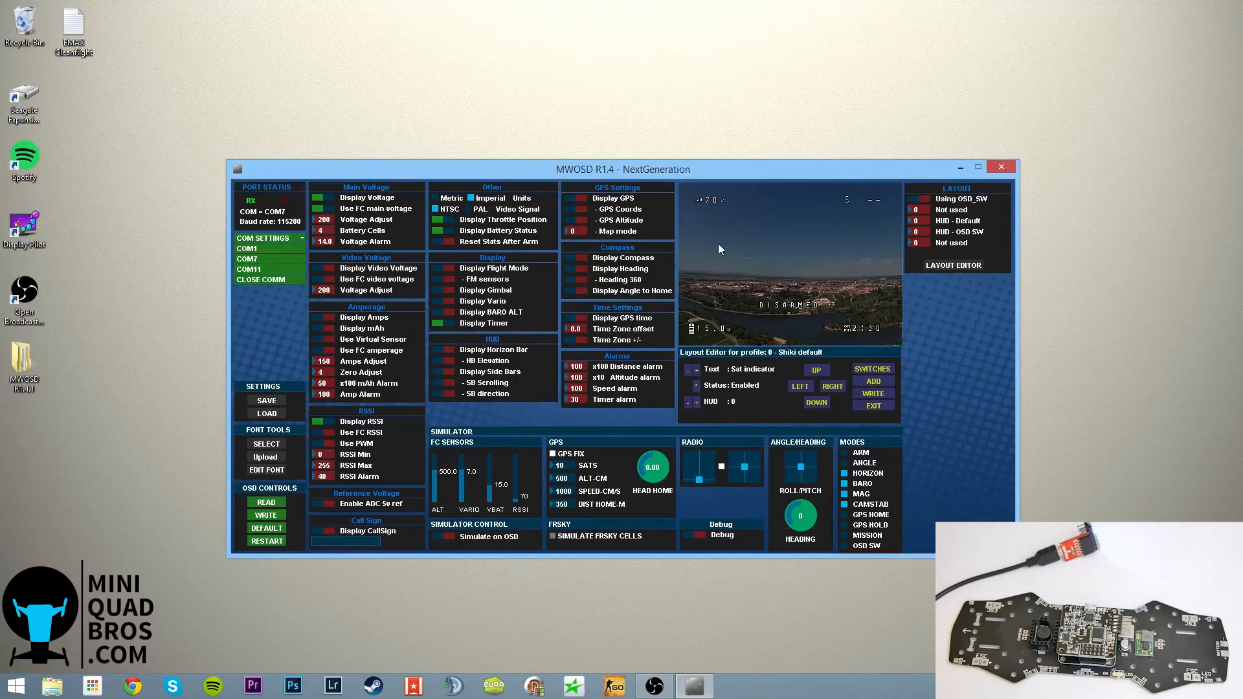
mouse_move(388, 277)
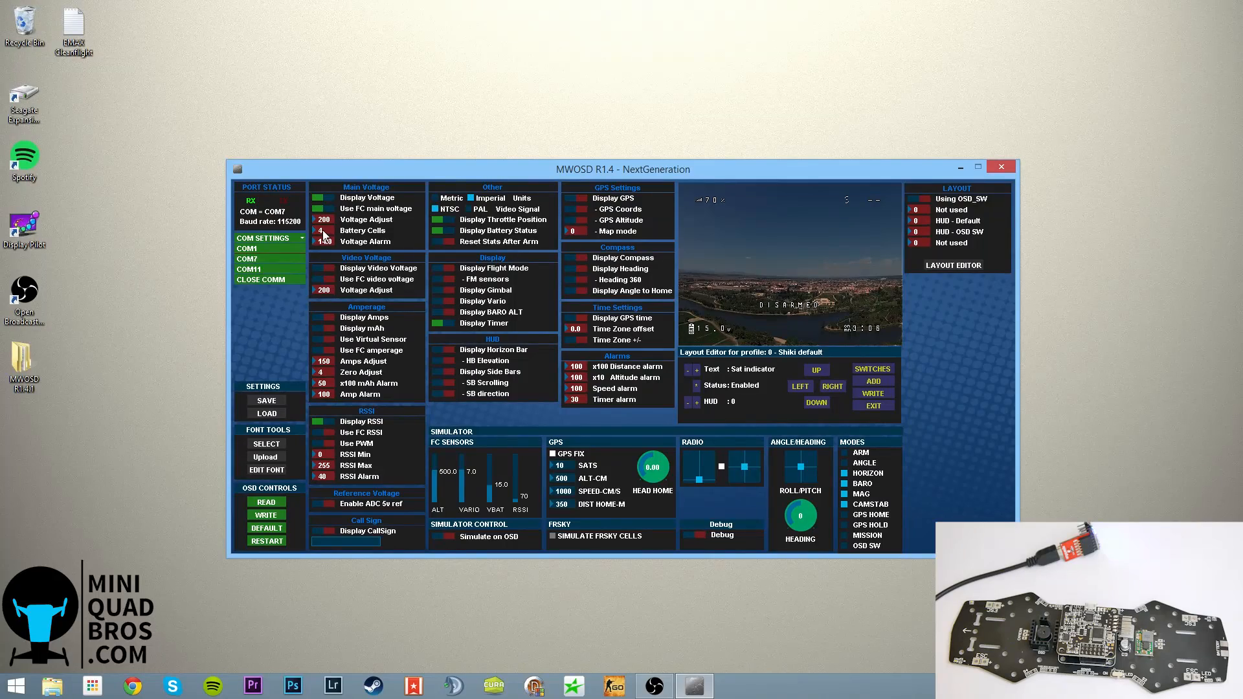
left_click(324, 230)
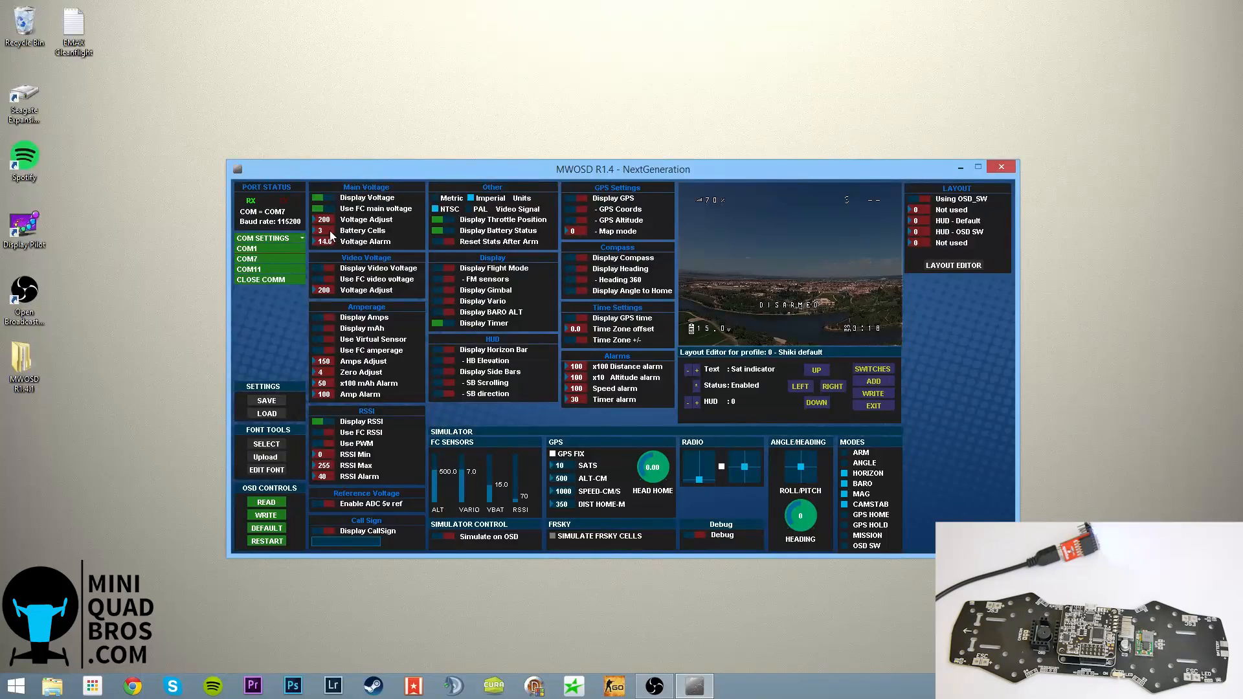
left_click(315, 231)
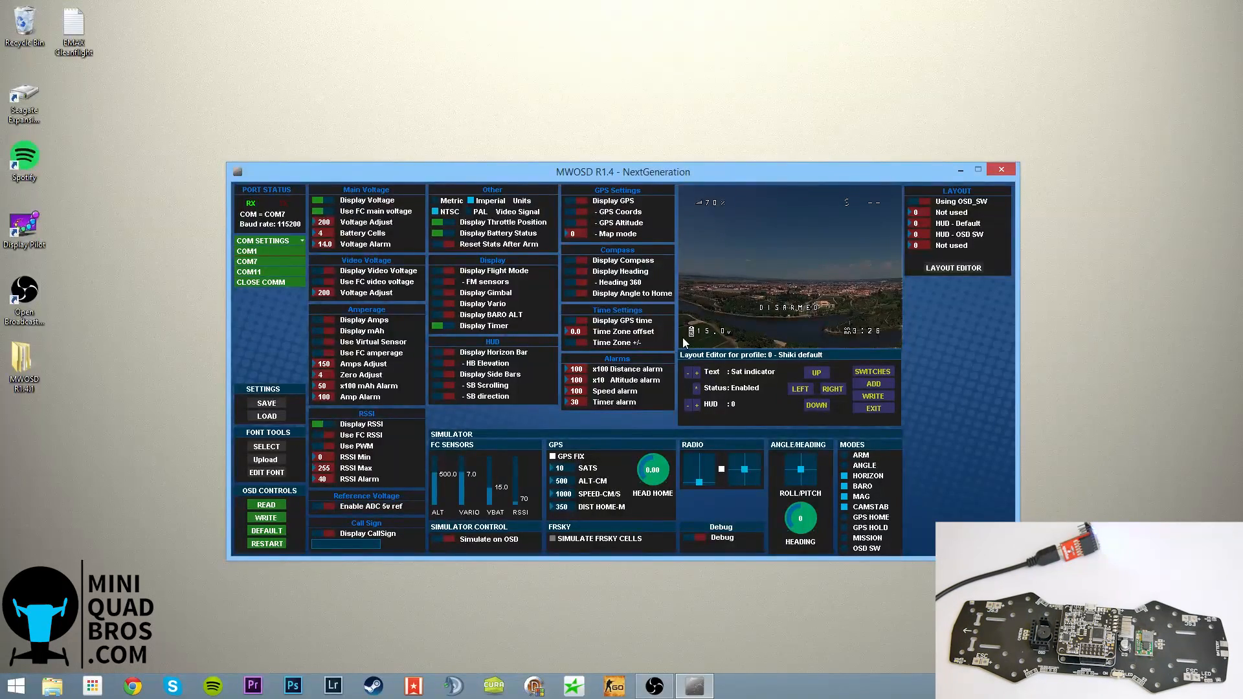
Read the settings back from the OSD, confirming 4 battery cells and 14.0 V alarm
left_click(265, 518)
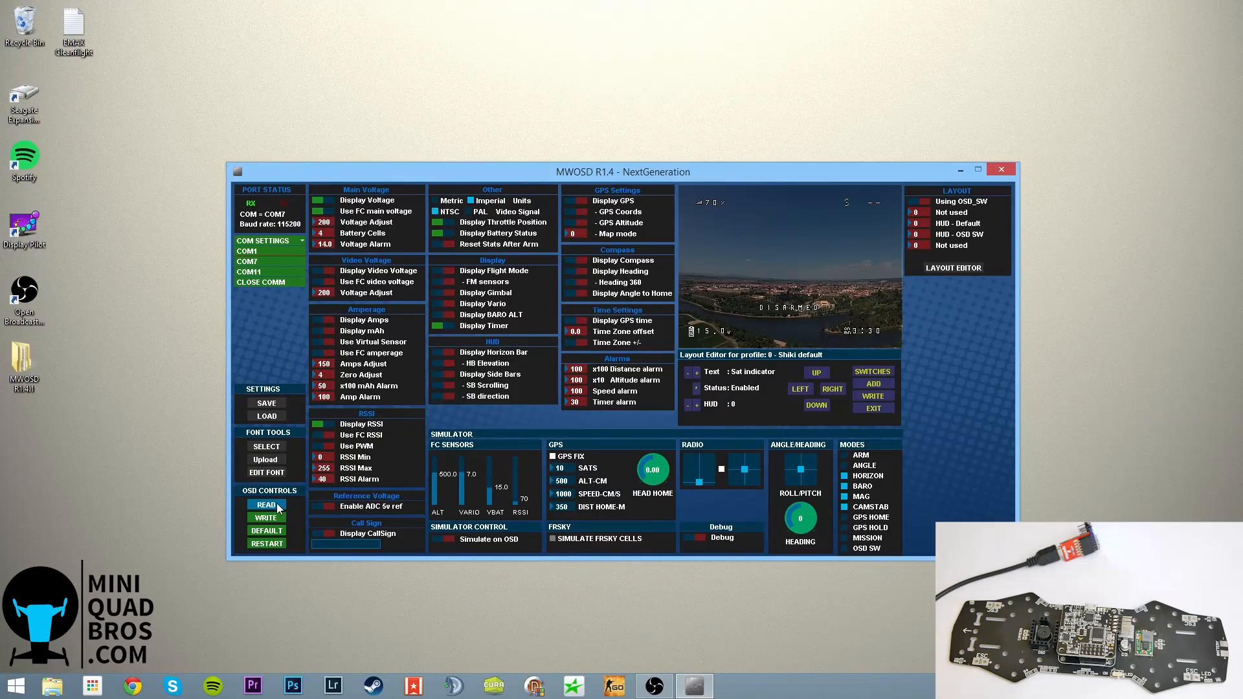
left_click(266, 505)
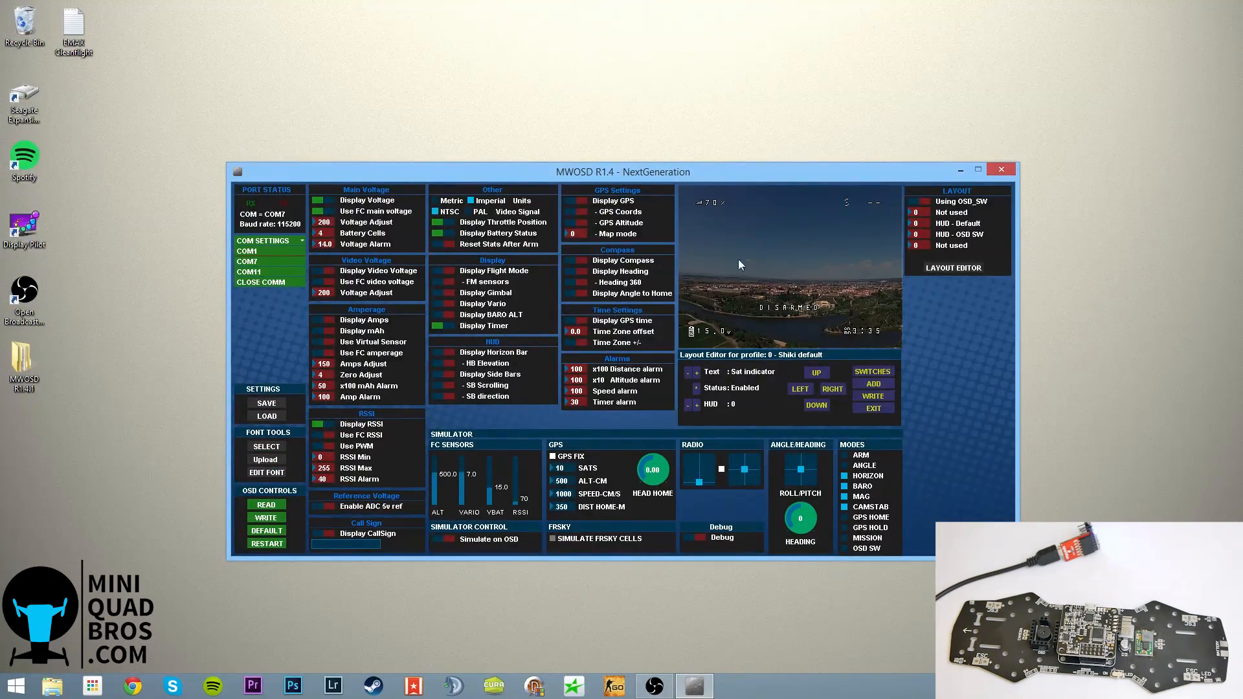
mouse_move(759, 220)
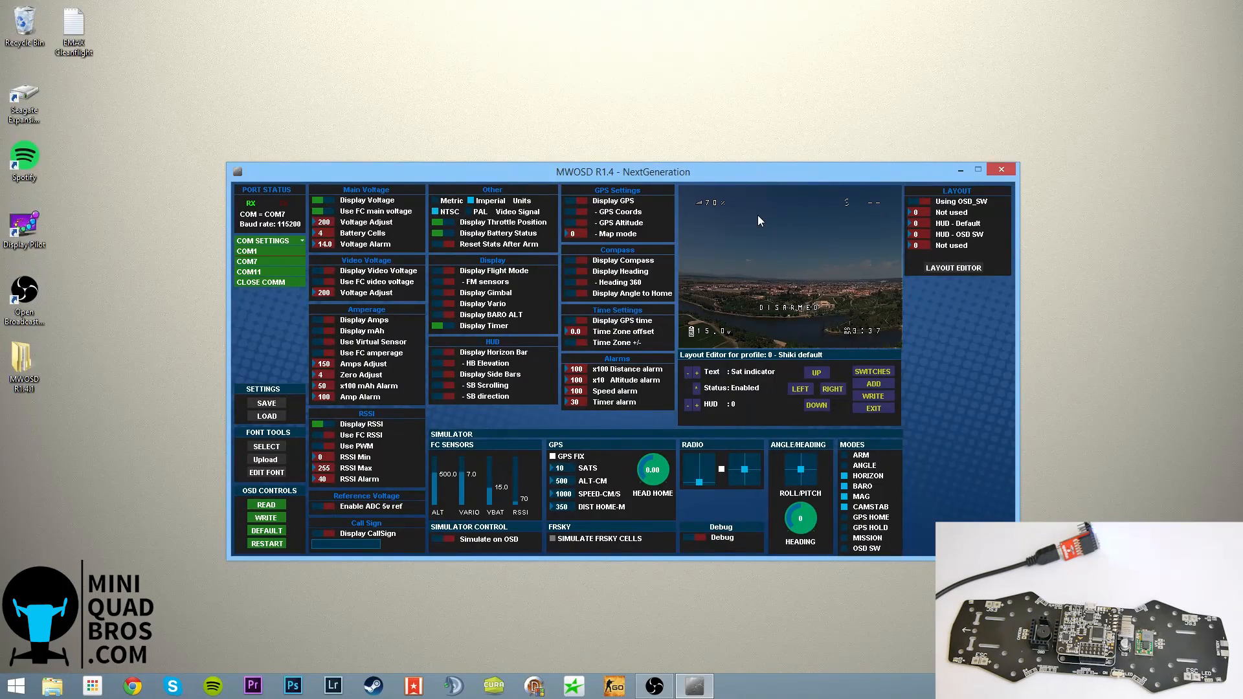